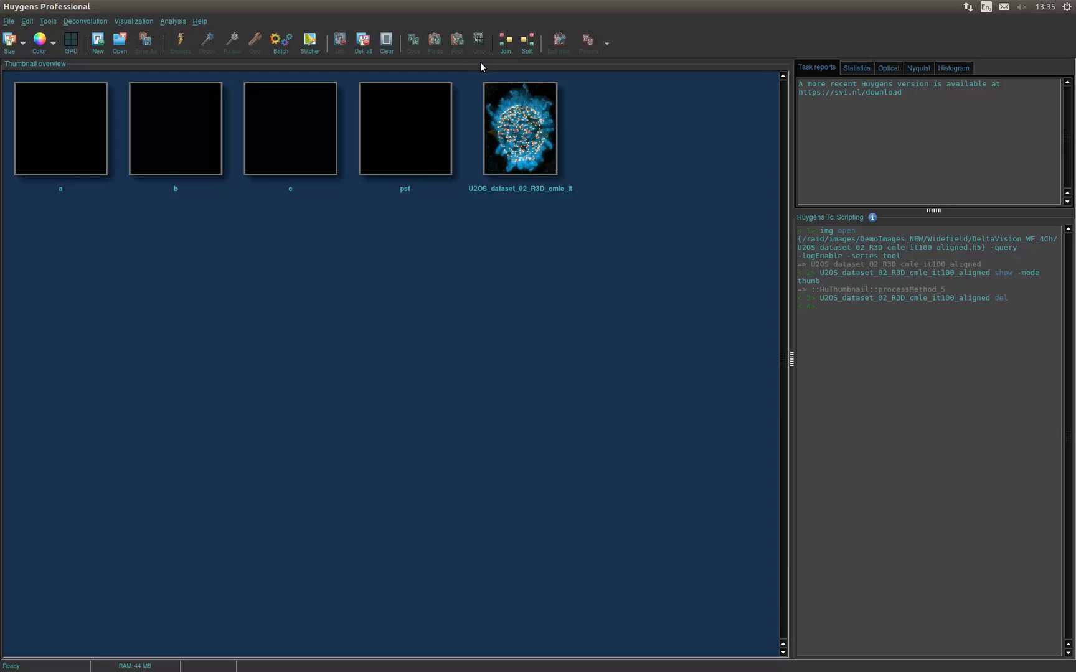
mouse_move(493, 90)
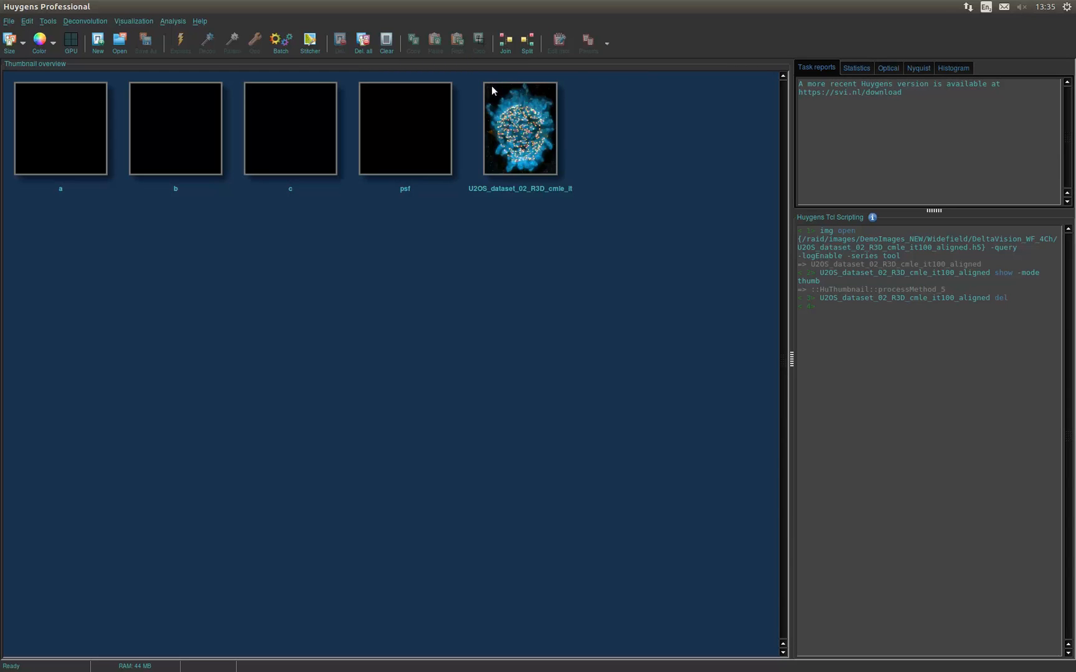
Step: Select the U2OS_dataset_02_R3D cmle thumbnail and bring up its context actions
click(519, 127)
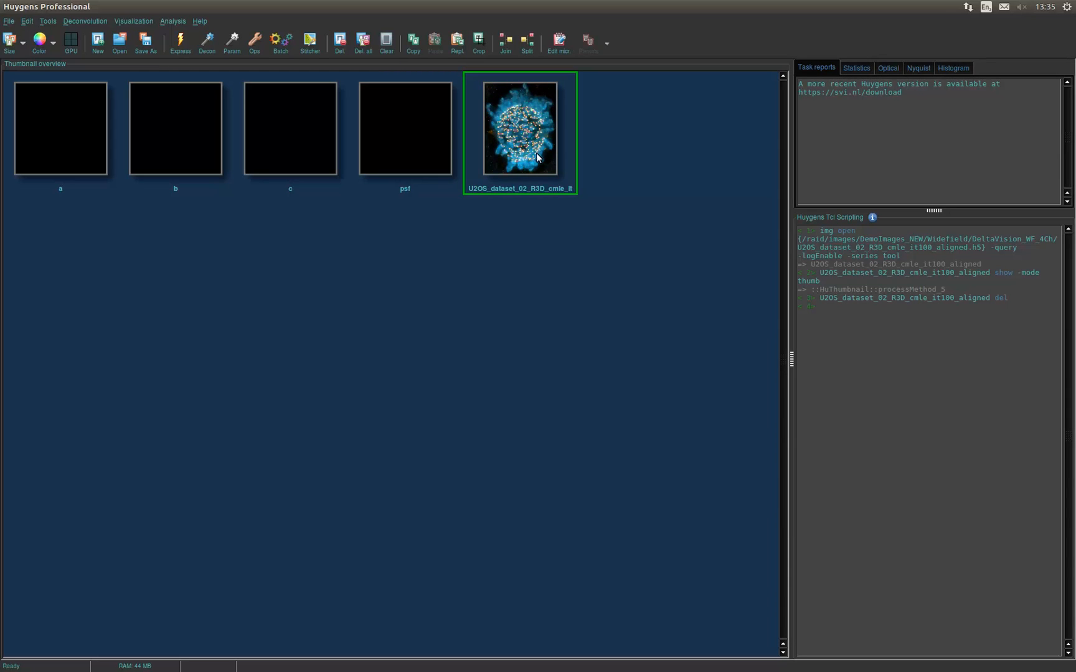
right_click(519, 127)
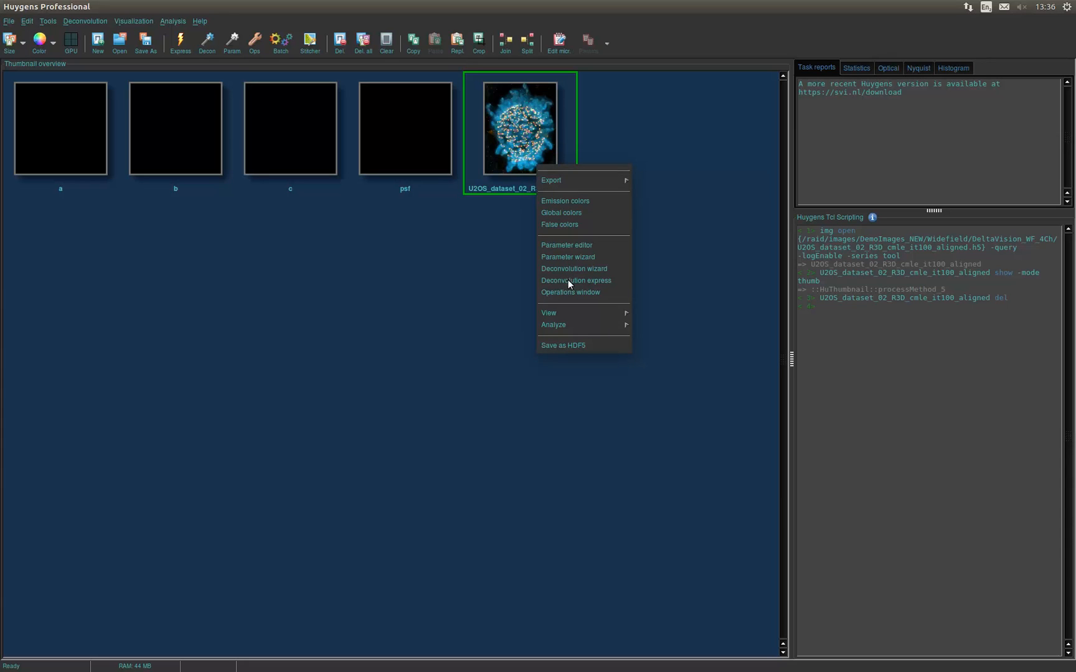
mouse_move(548, 313)
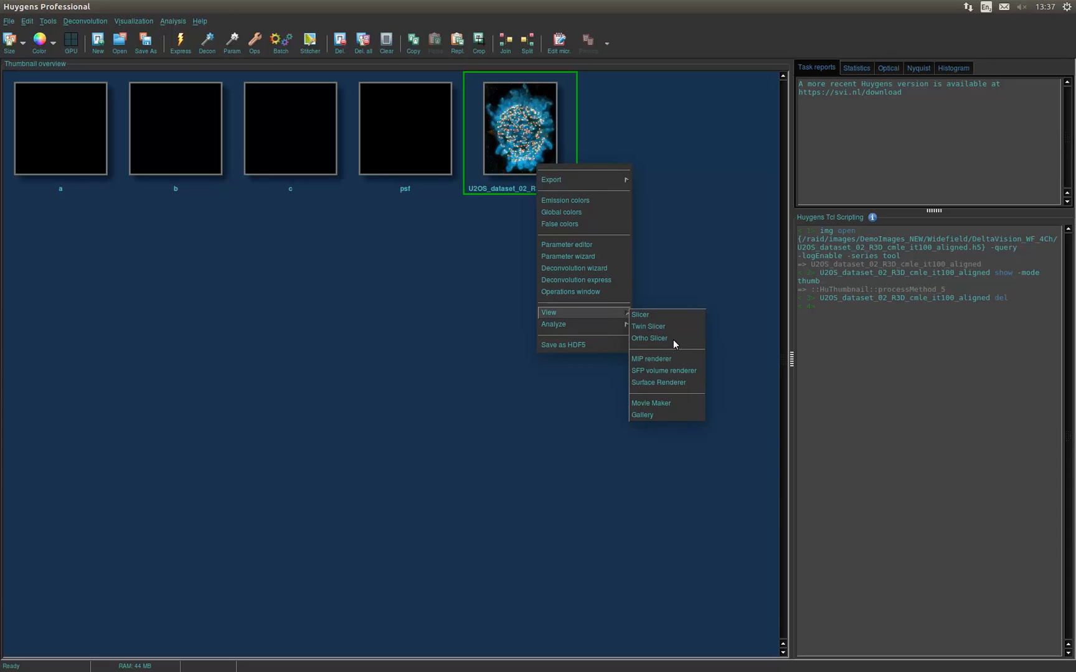
mouse_move(691, 388)
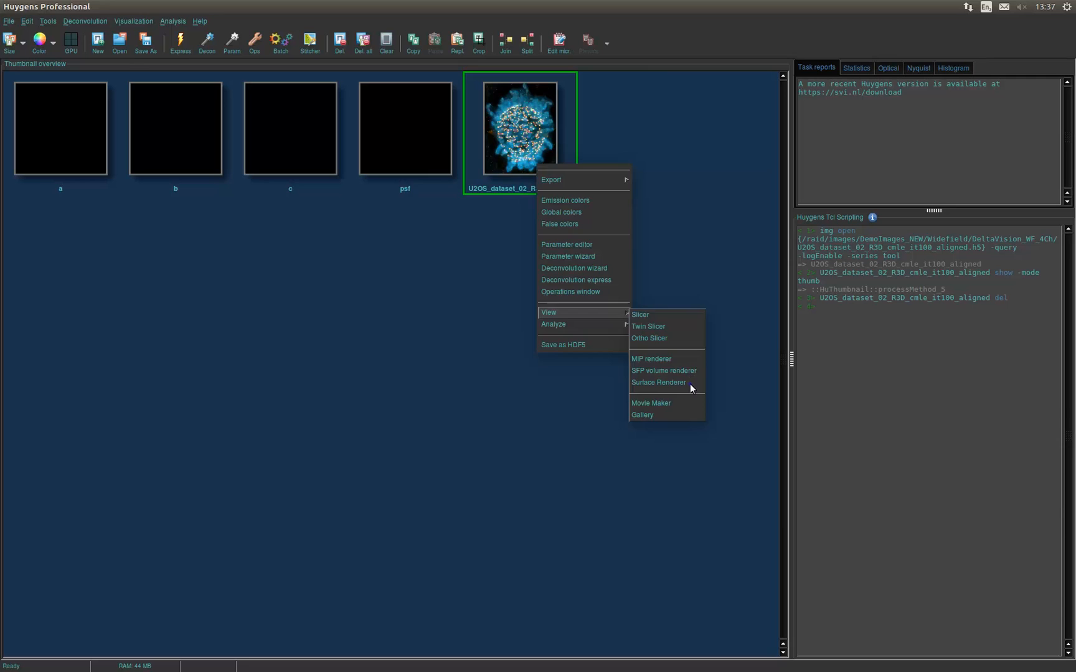
Step: Launch the Surface Renderer on the U2OS dataset and maximize its window
click(656, 383)
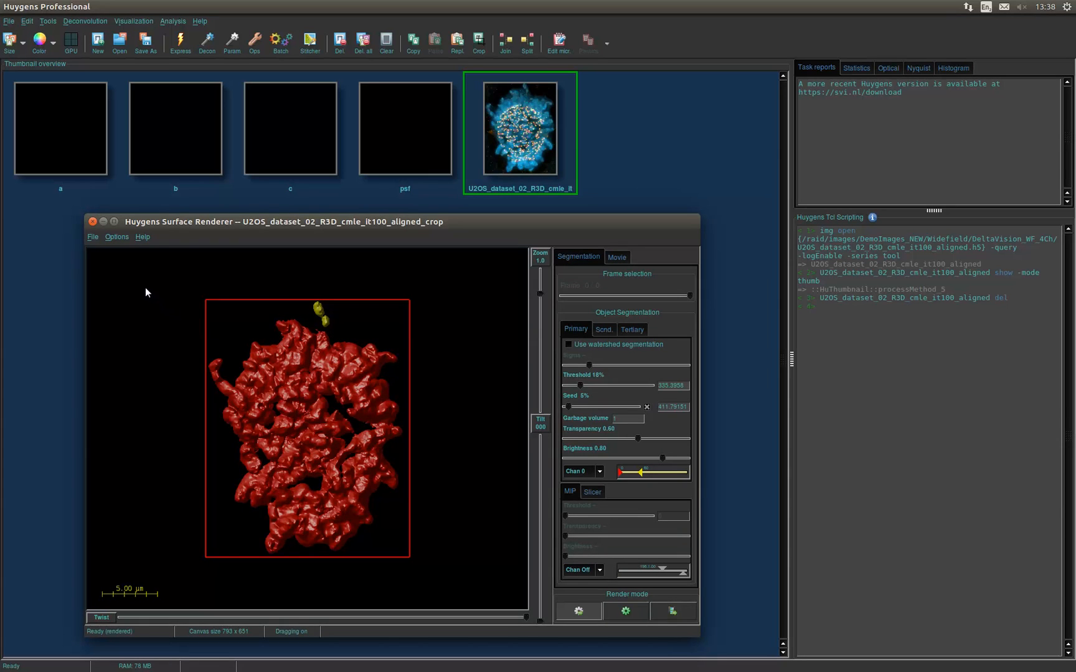
click(113, 220)
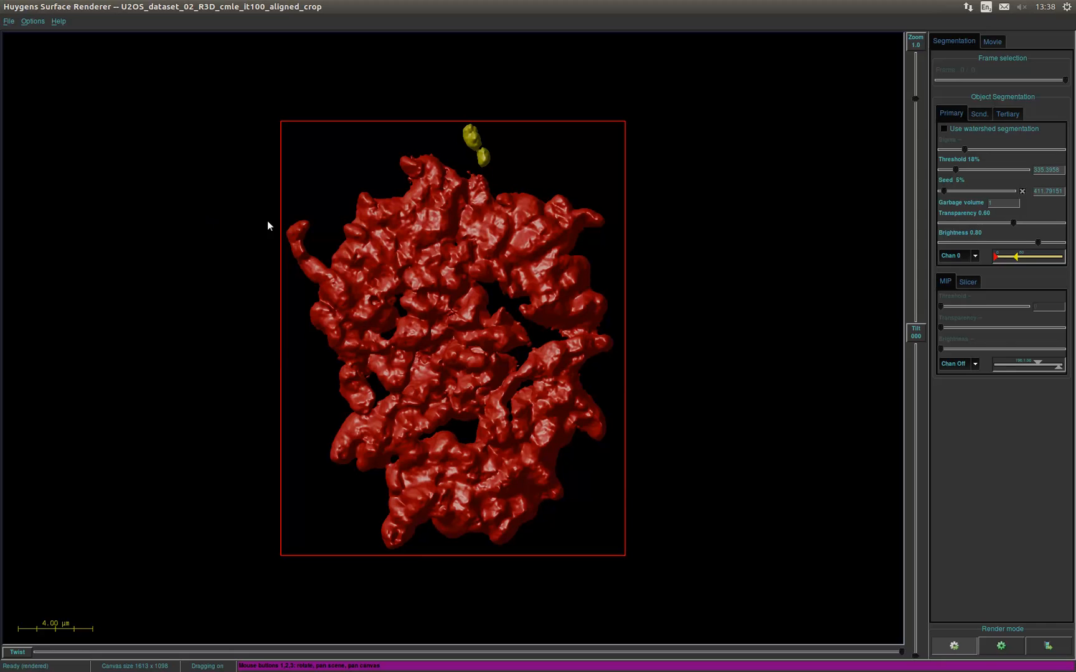
mouse_move(964, 245)
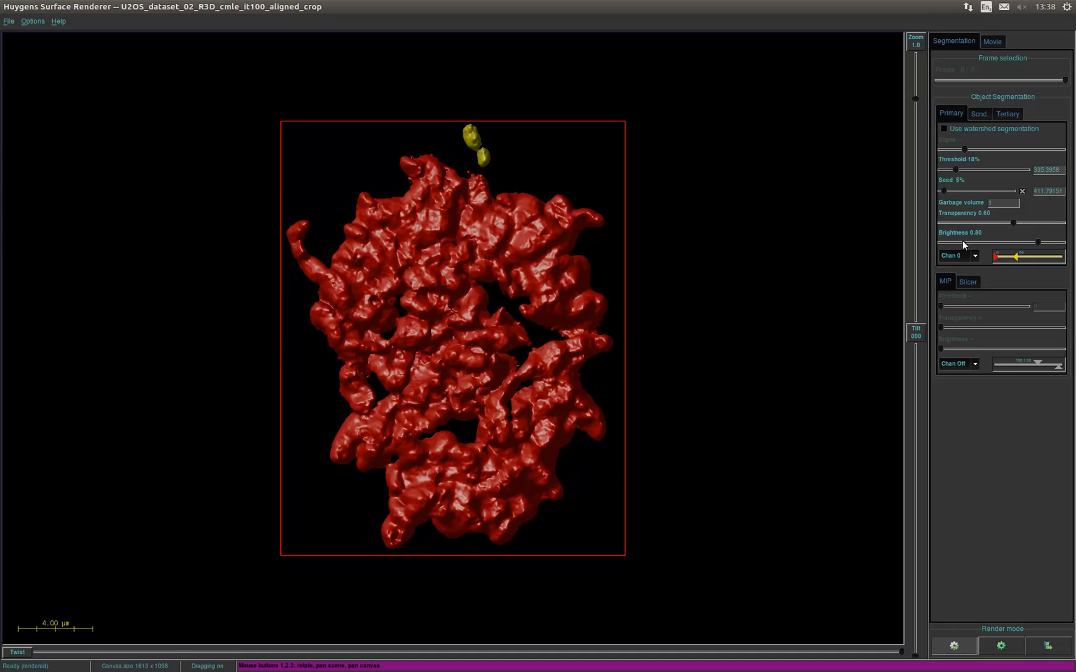
mouse_move(1019, 257)
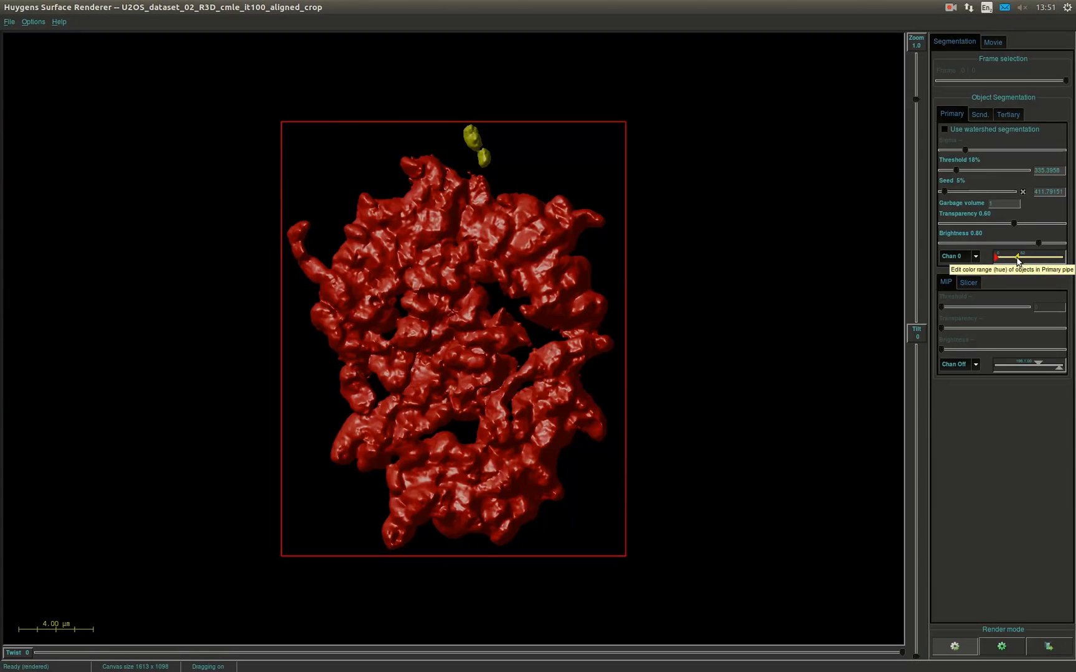
Step: Adjust the Primary hue range so the large cell surface turns blue and the small top objects shift colour
drag(1017, 257, 1036, 256)
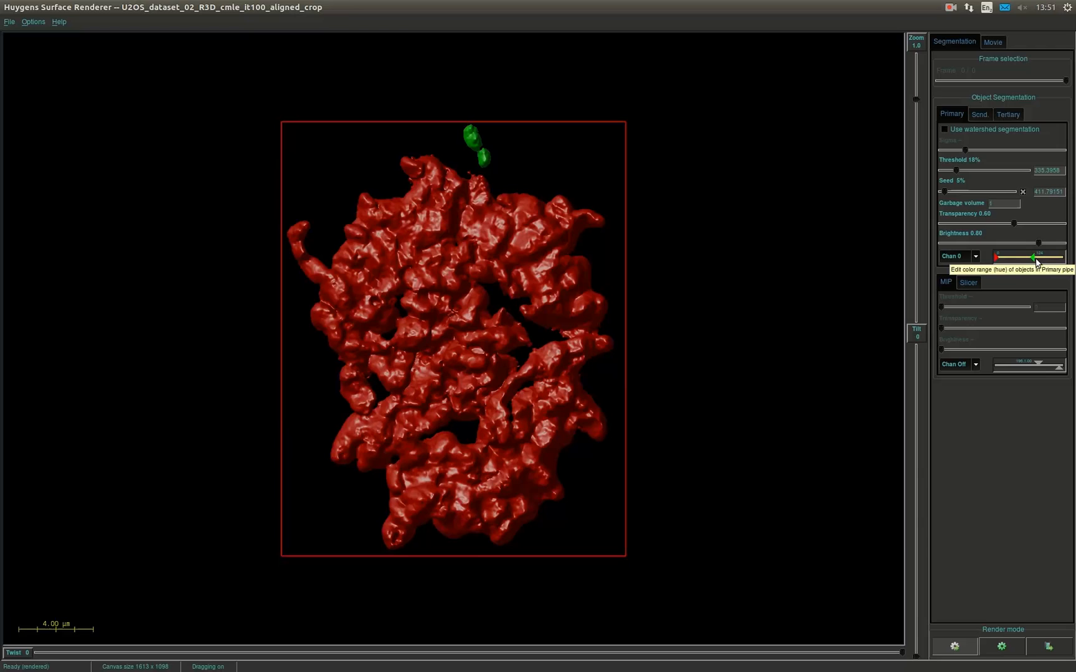
drag(1013, 256, 1050, 257)
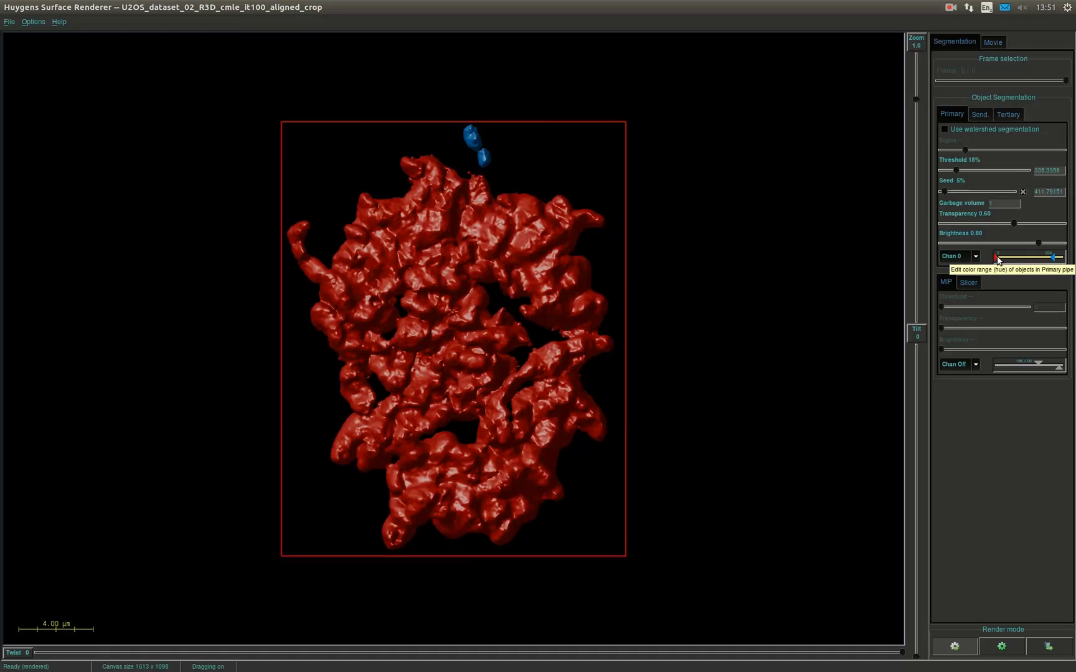
drag(978, 257, 1037, 257)
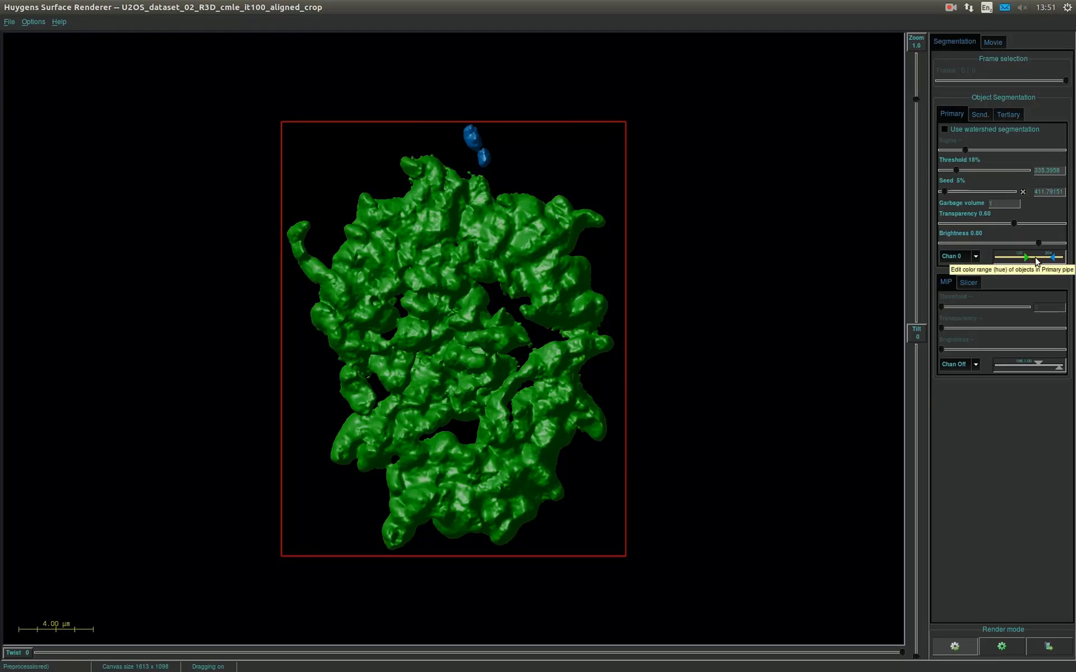
drag(1026, 256, 1046, 256)
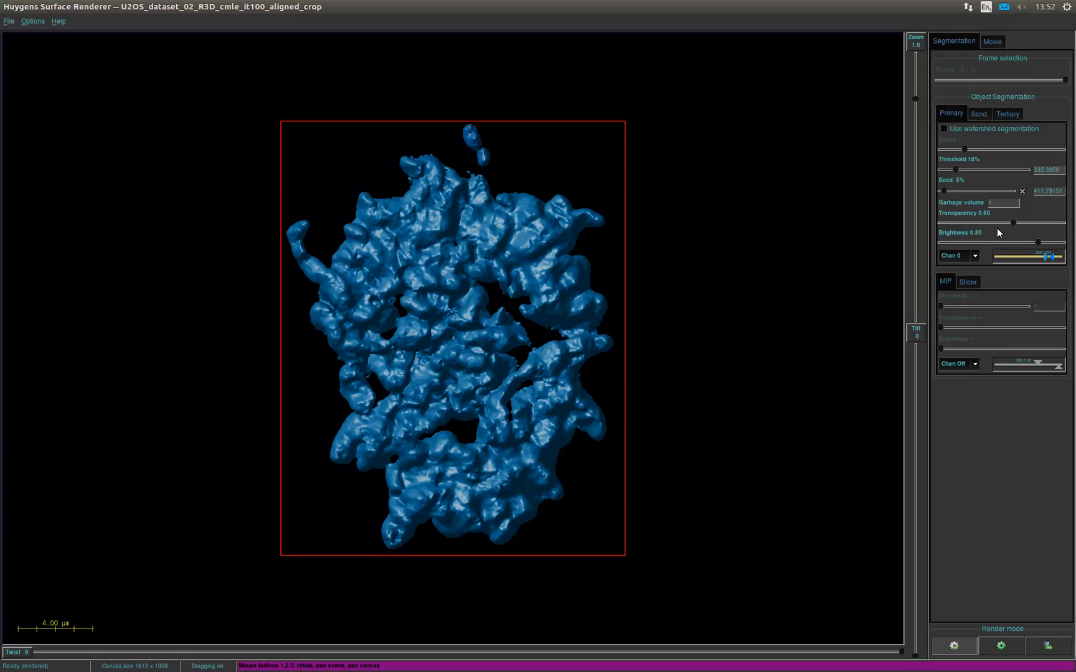
mouse_move(993, 225)
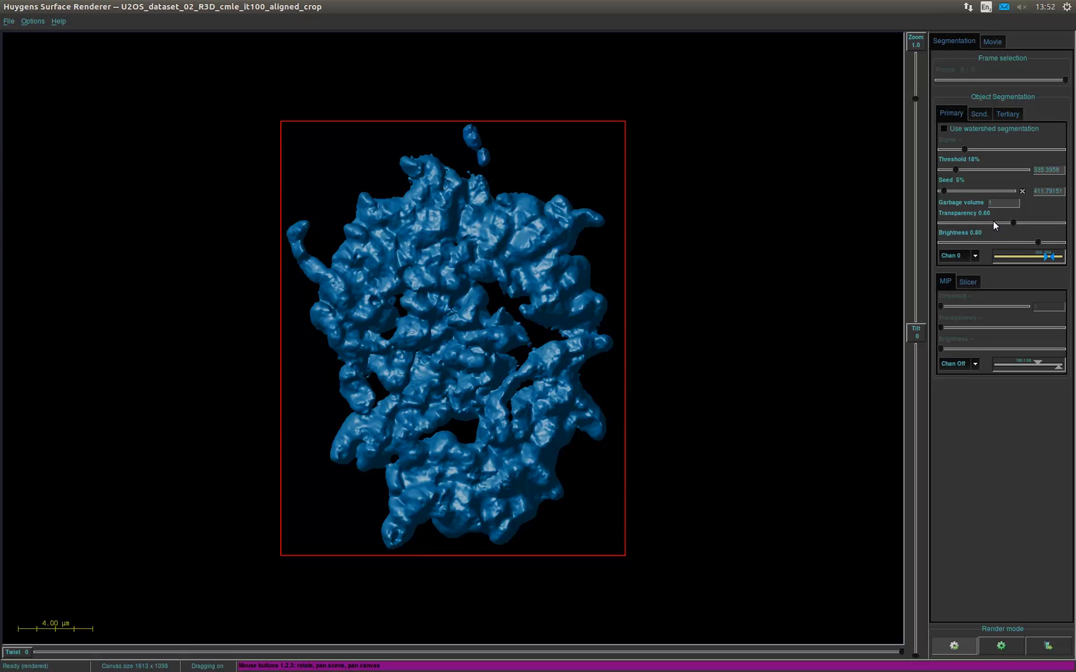
mouse_move(991, 219)
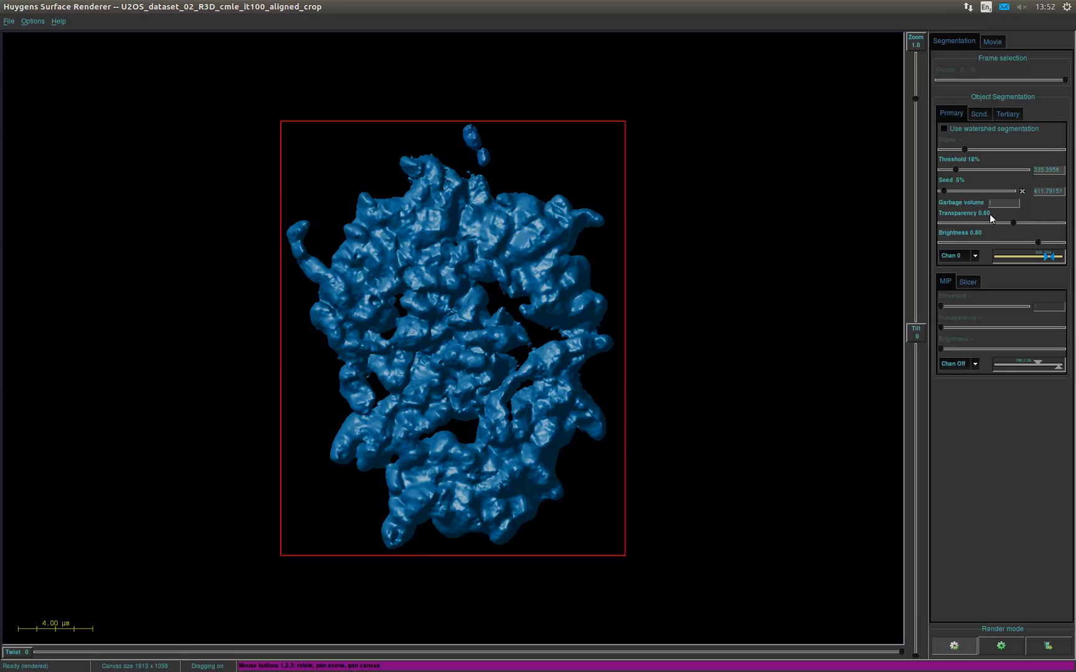
mouse_move(988, 212)
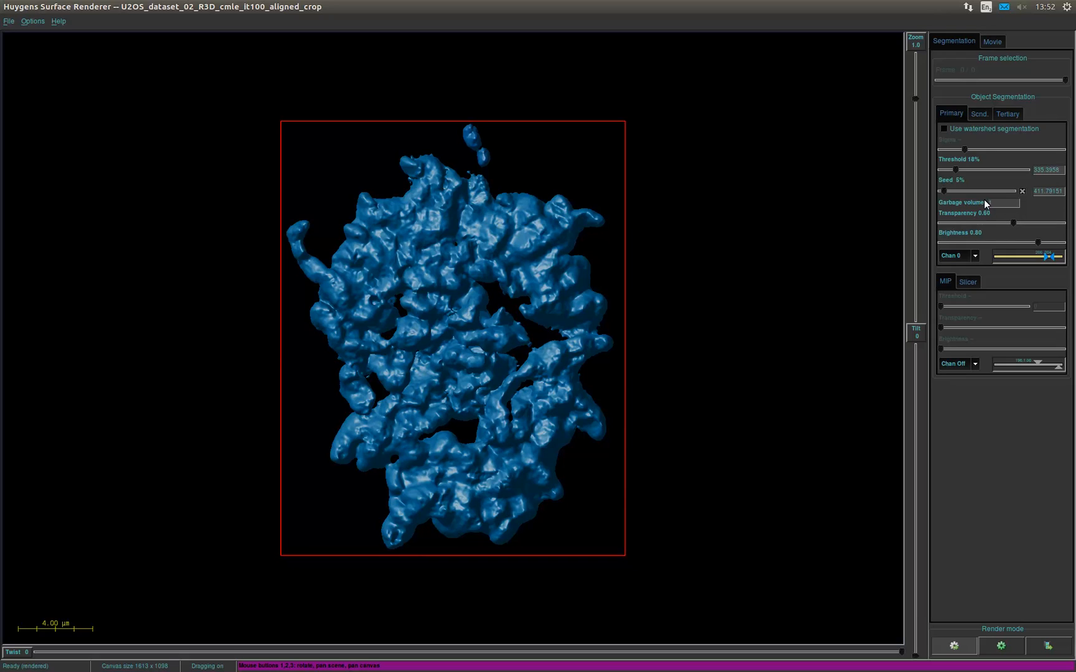
mouse_move(983, 196)
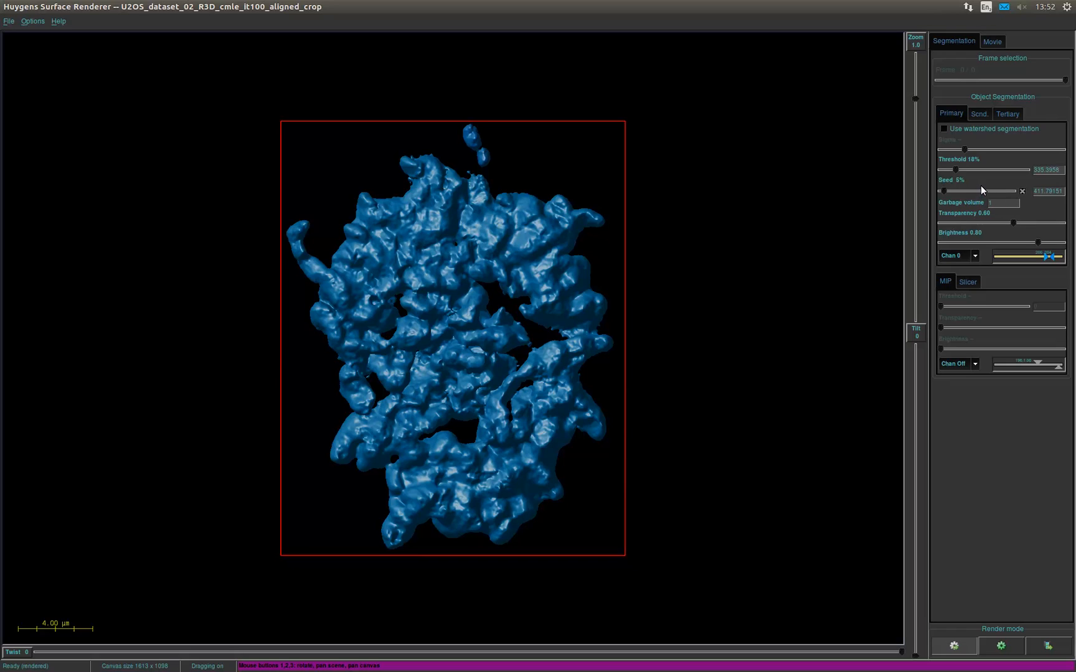
mouse_move(982, 183)
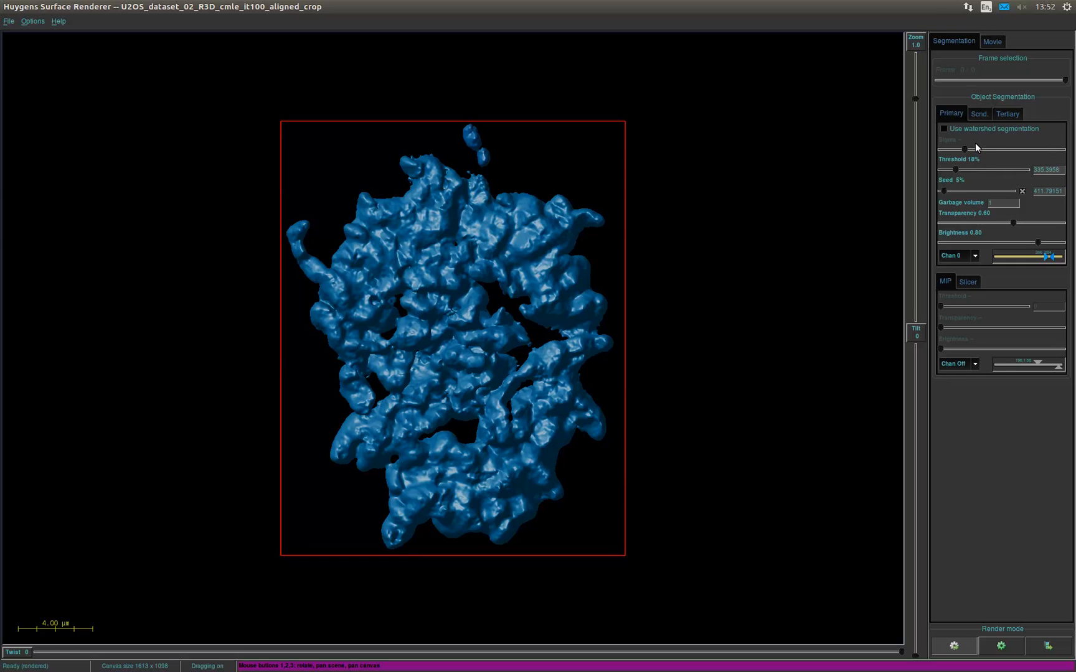
mouse_move(976, 142)
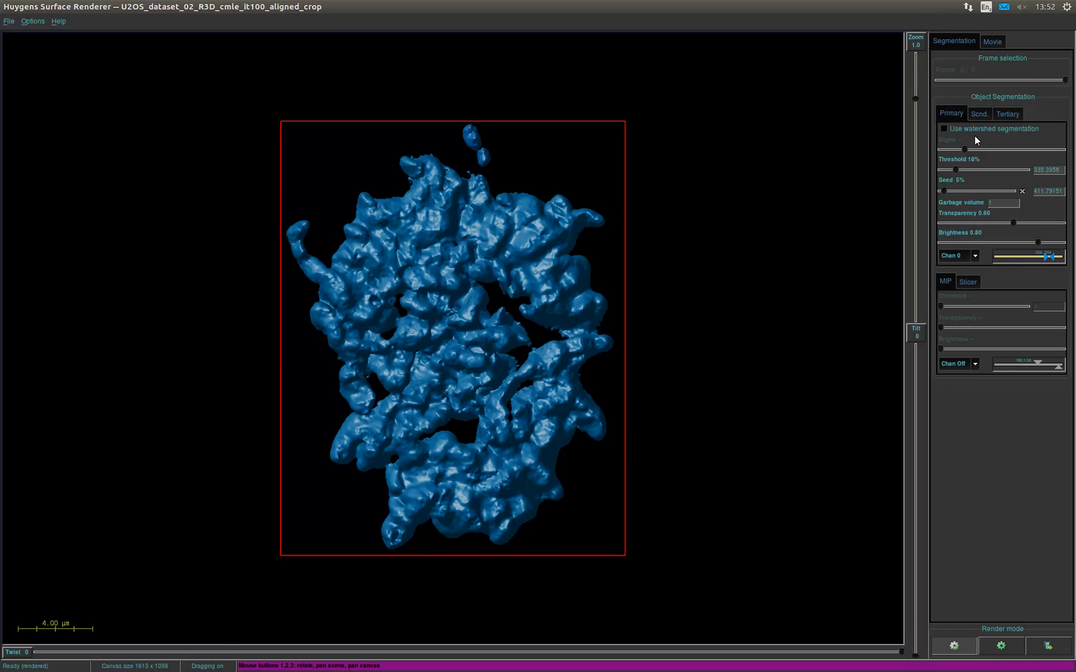
mouse_move(977, 135)
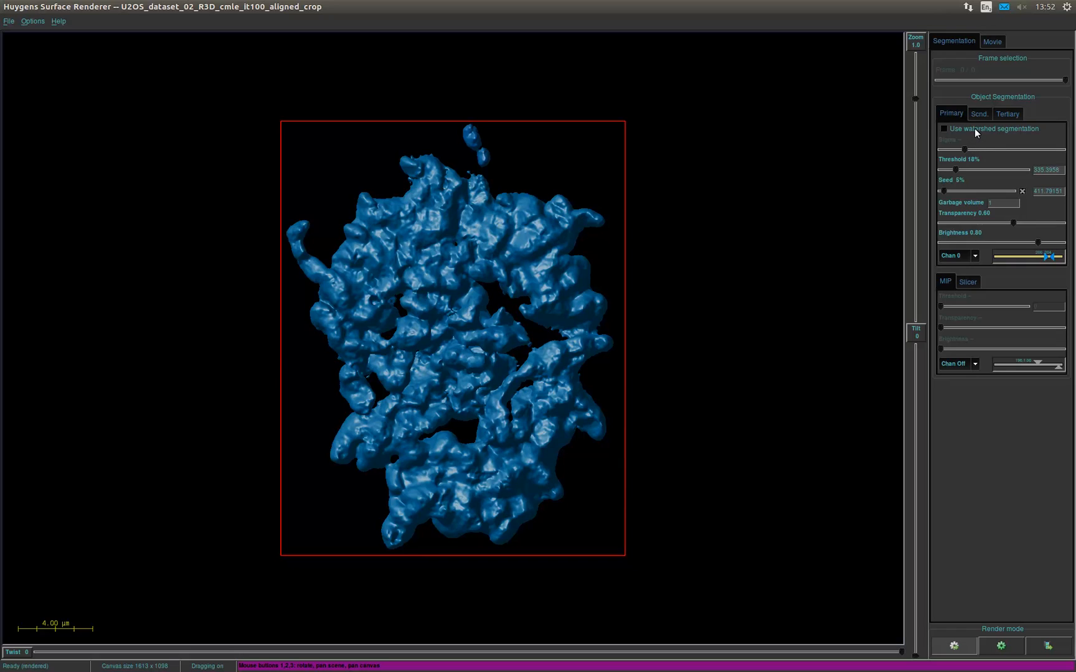
mouse_move(976, 130)
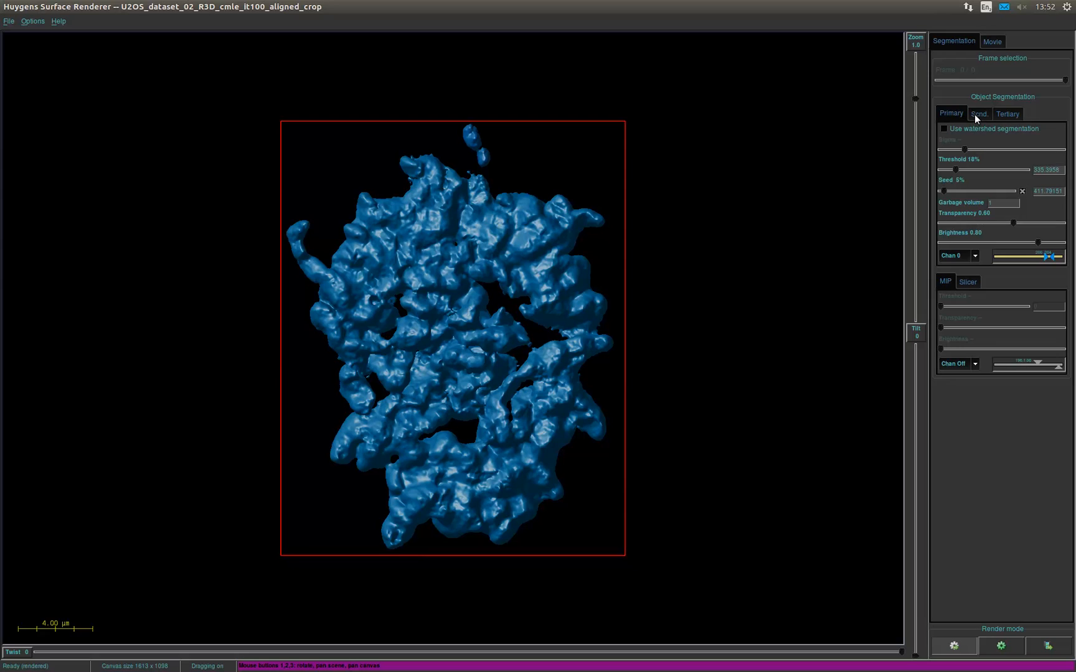
Step: Set the secondary objects to Chan 1, rendering small green specks inside the blue cell
click(977, 113)
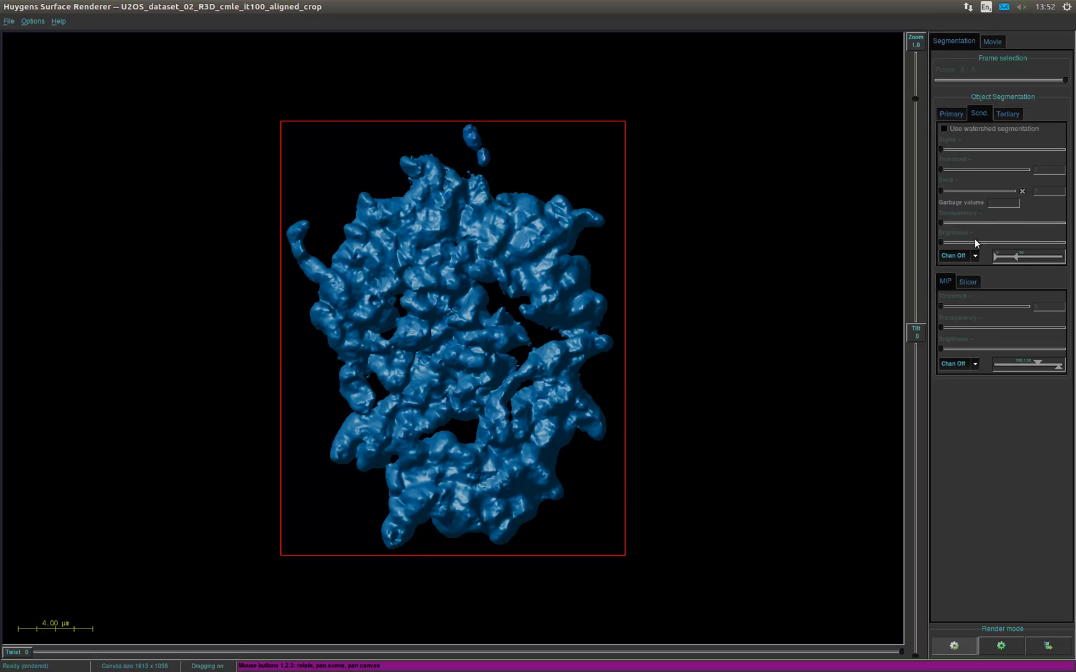
click(959, 255)
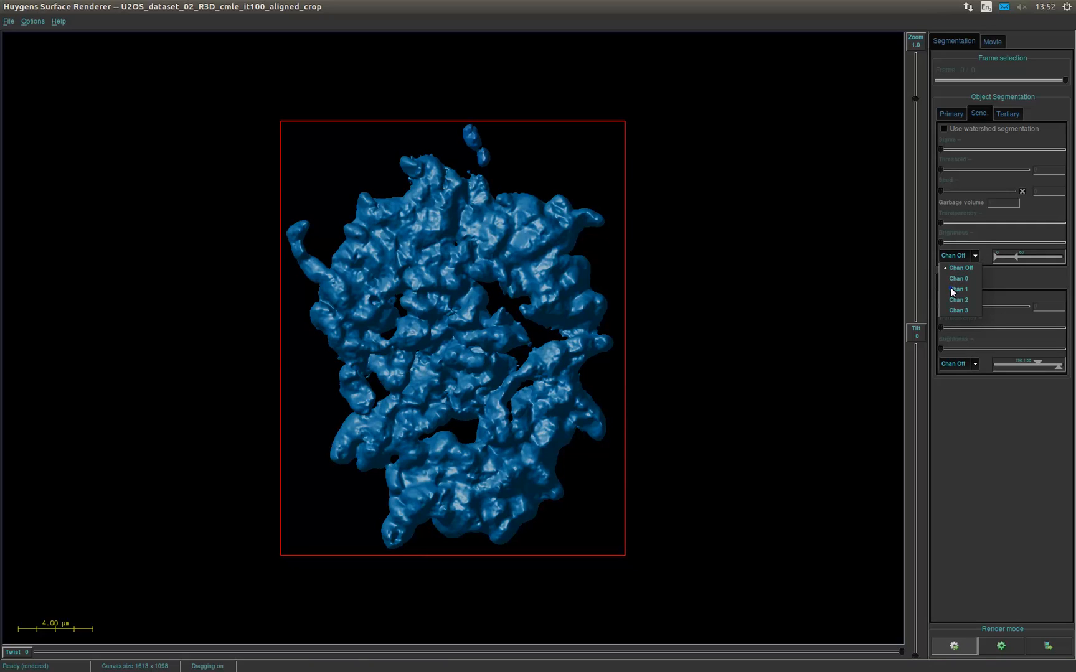
click(957, 289)
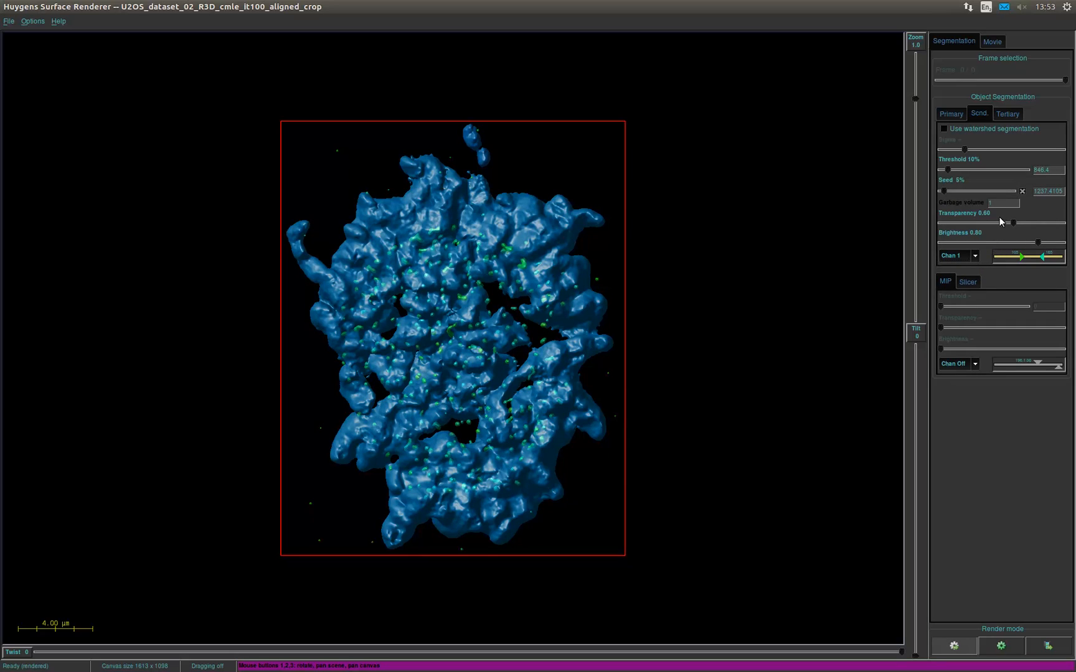
mouse_move(1009, 132)
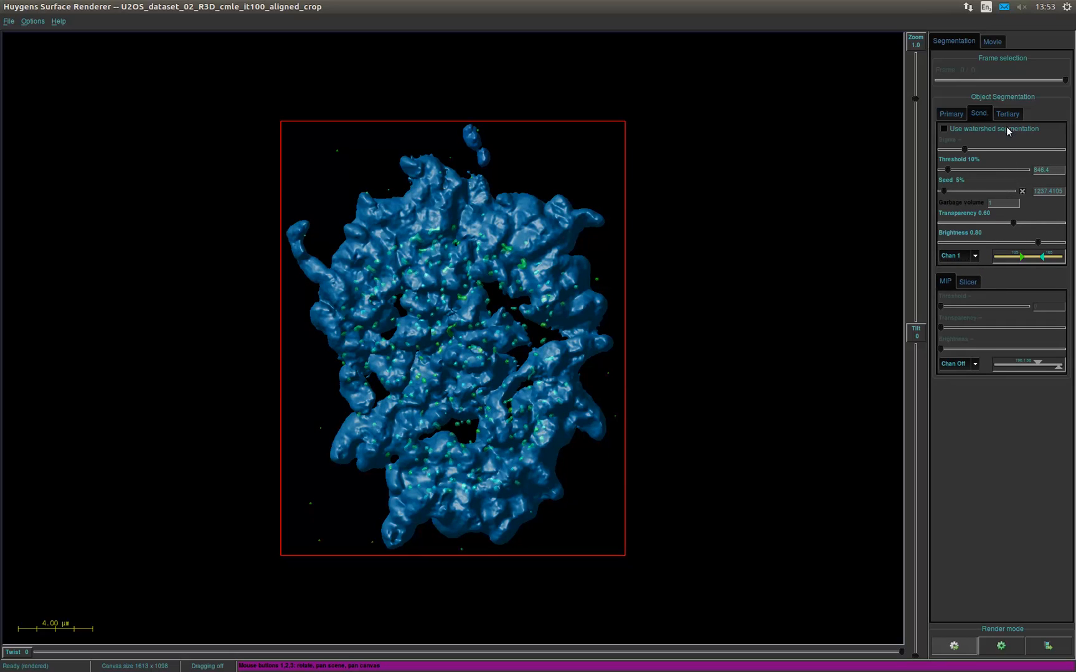
Step: Set the tertiary objects to Chan 3 and start shifting the filaments' hue range toward red
click(1007, 114)
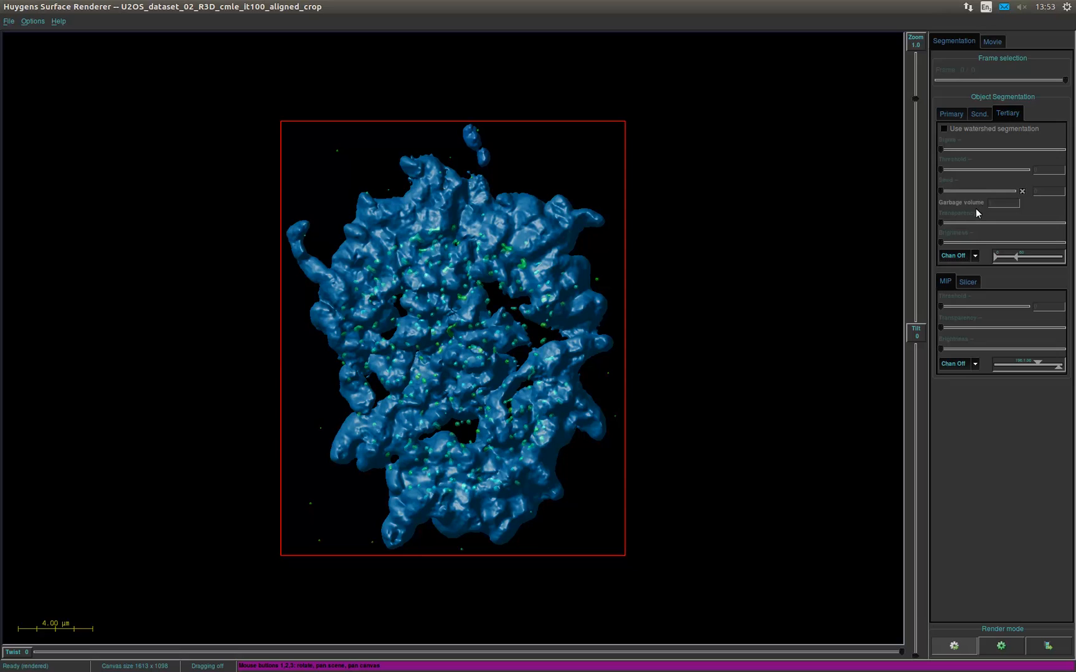
click(974, 255)
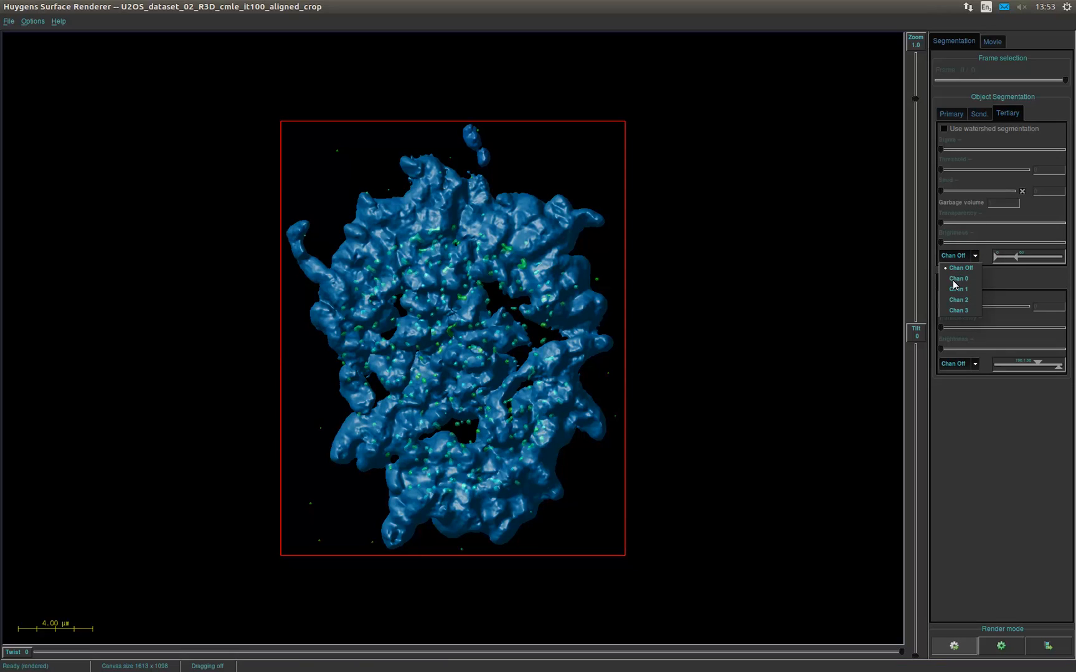
click(958, 311)
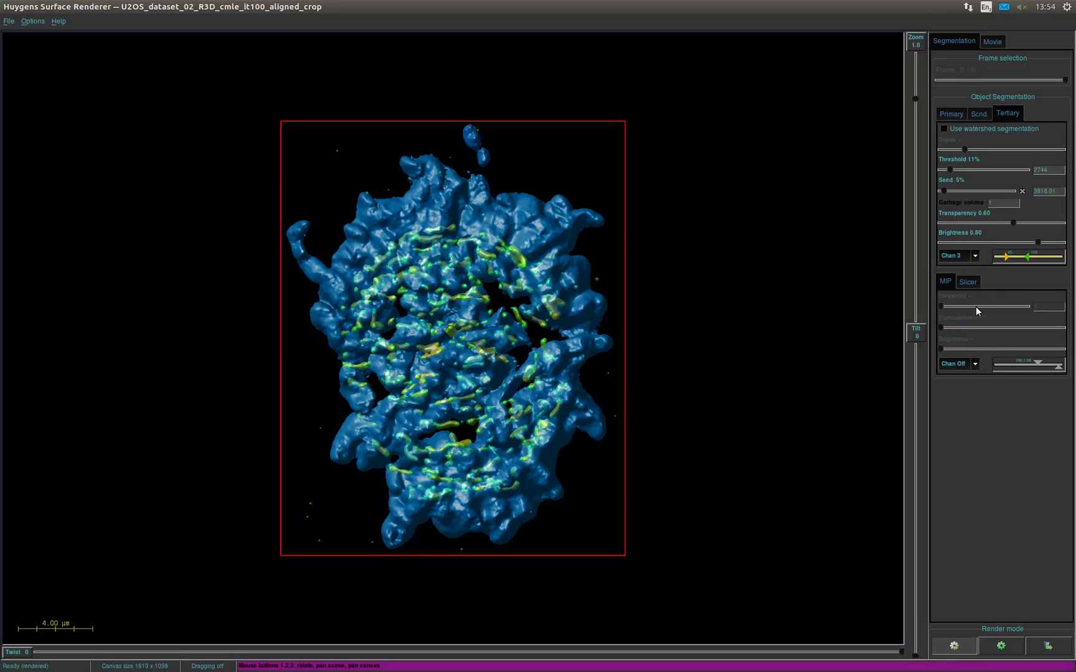
mouse_move(1009, 259)
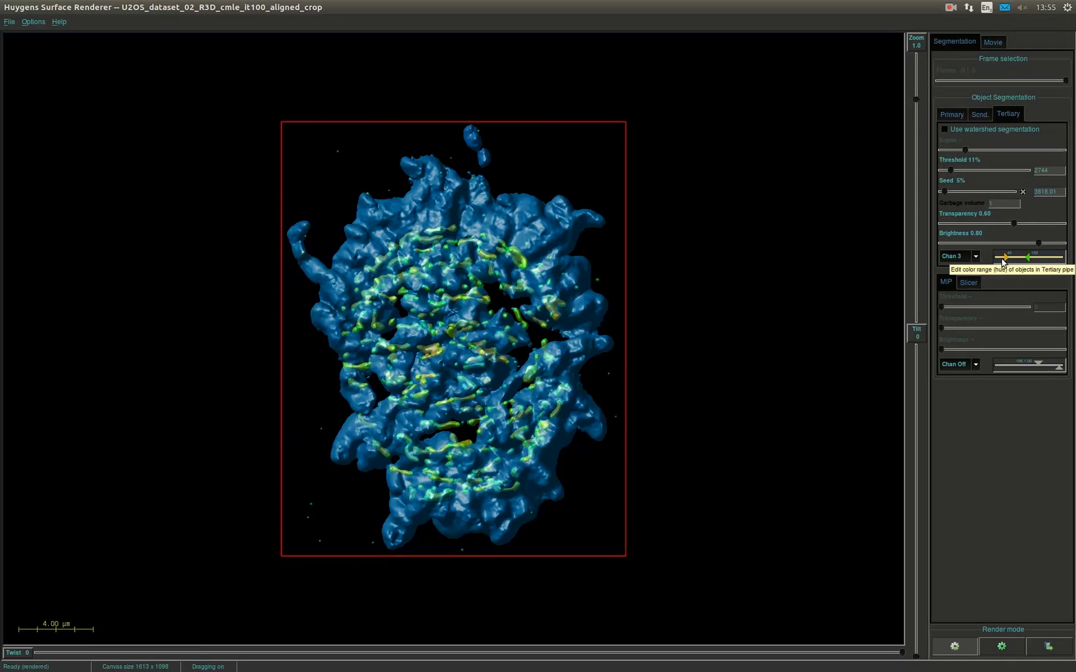
drag(1005, 257, 982, 256)
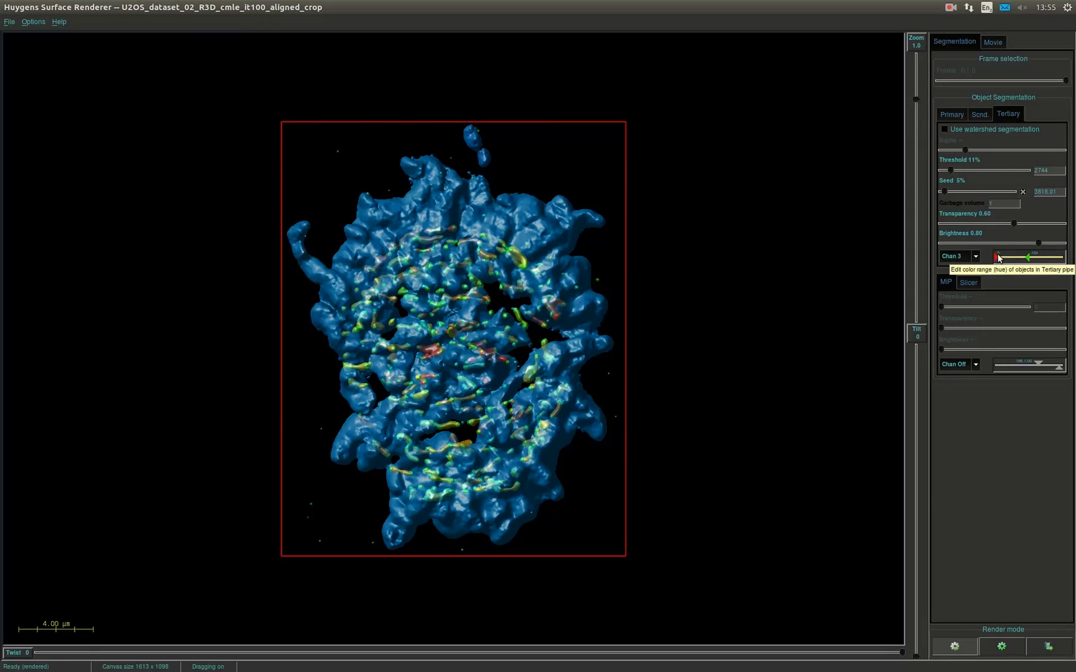
drag(999, 257, 1025, 256)
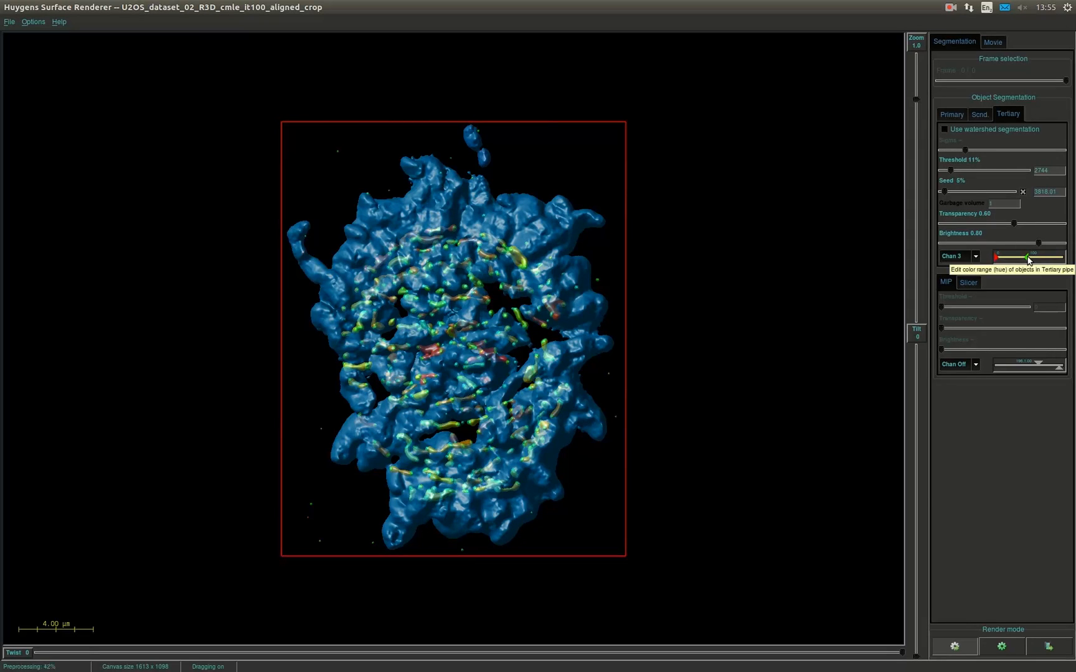
Step: Shift the tertiary hue range further so the filaments render mostly red
drag(1030, 257, 1002, 256)
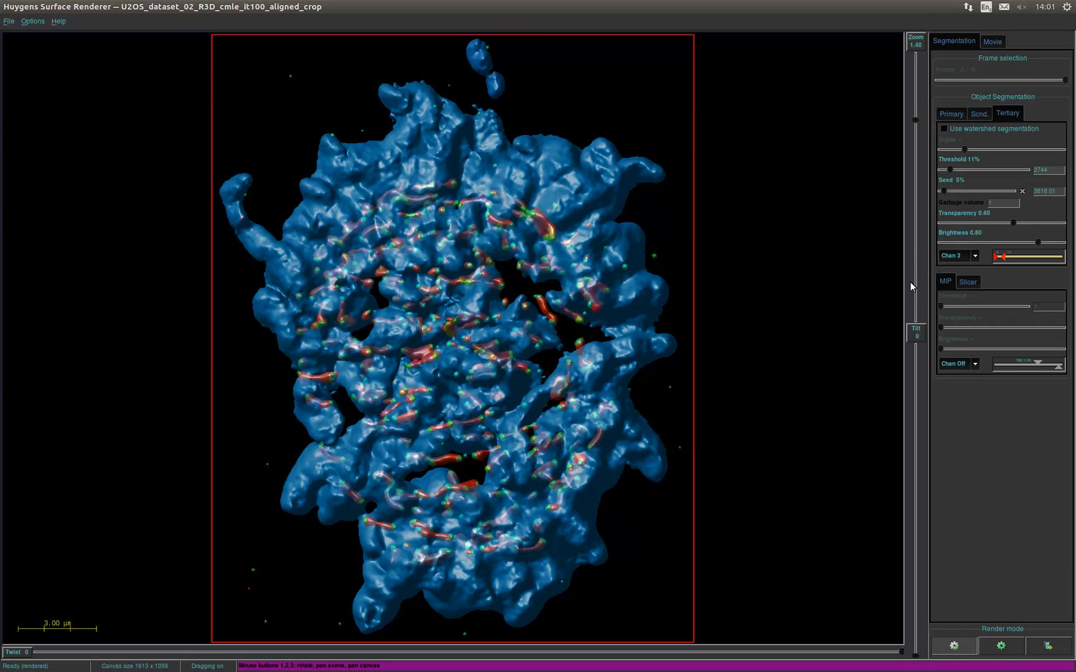
mouse_move(912, 336)
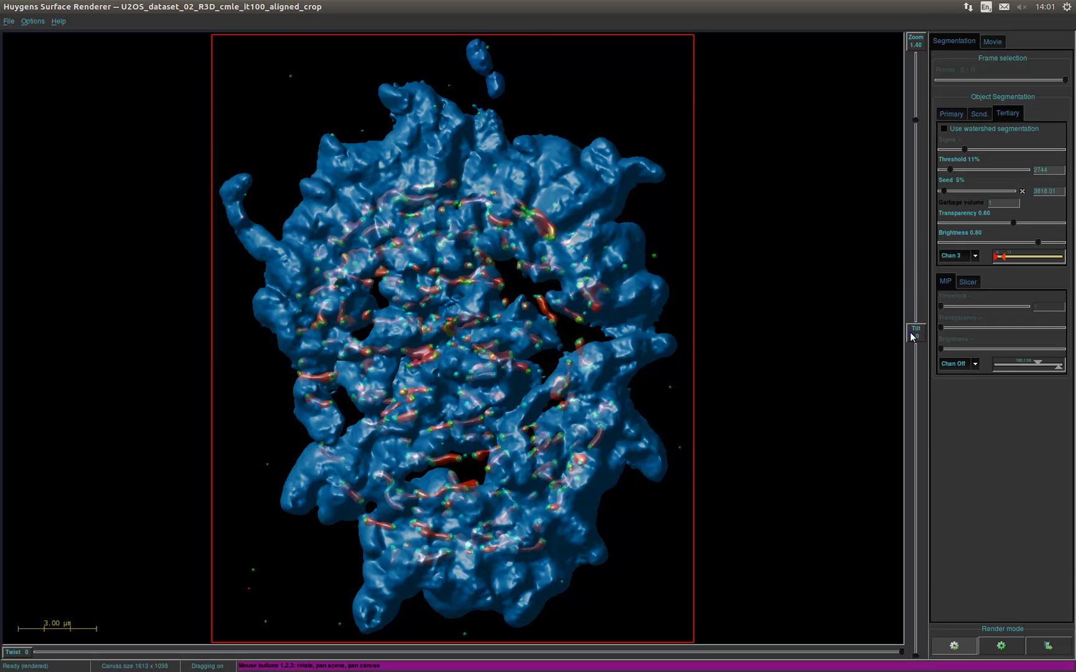
Step: Set the view Tilt to 45 degrees so the cell appears tilted inside its bounding box
click(917, 329)
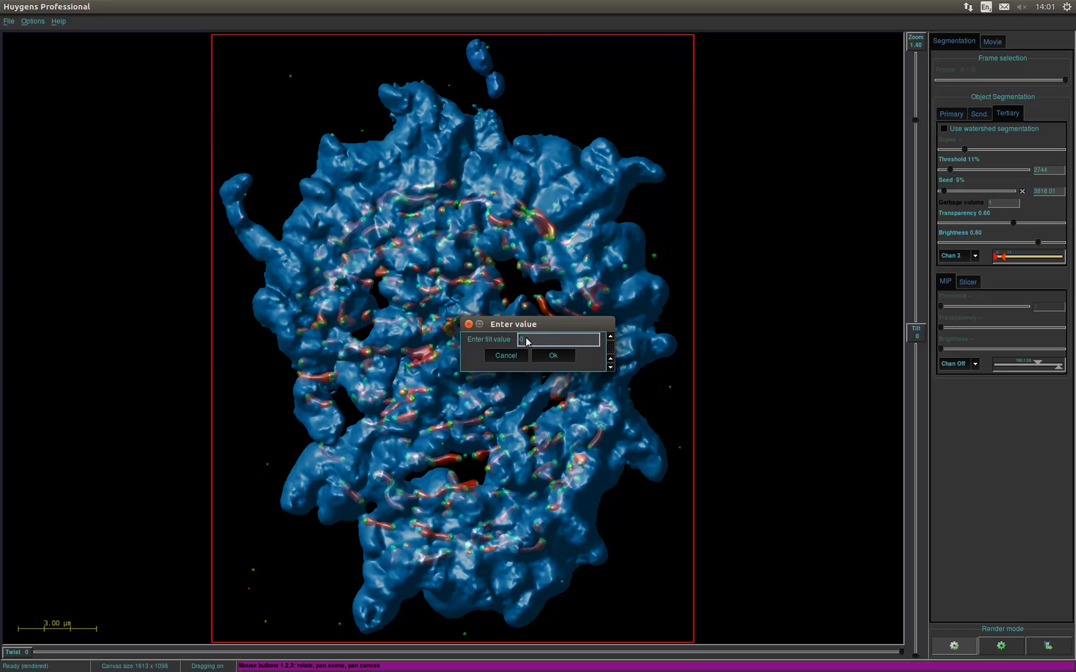
text(45)
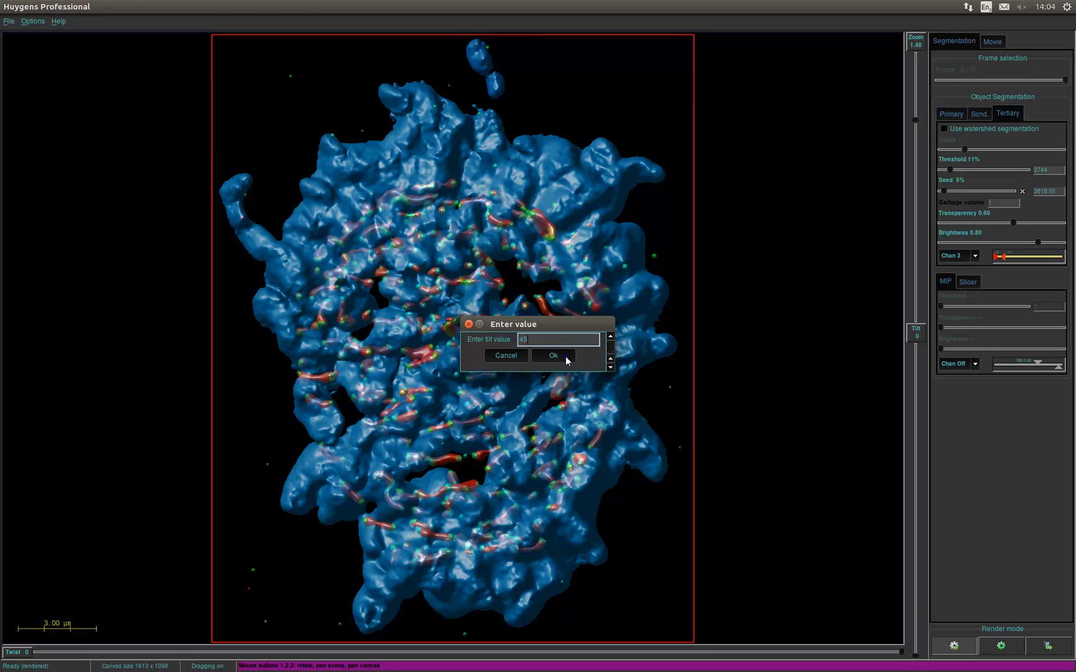
click(552, 355)
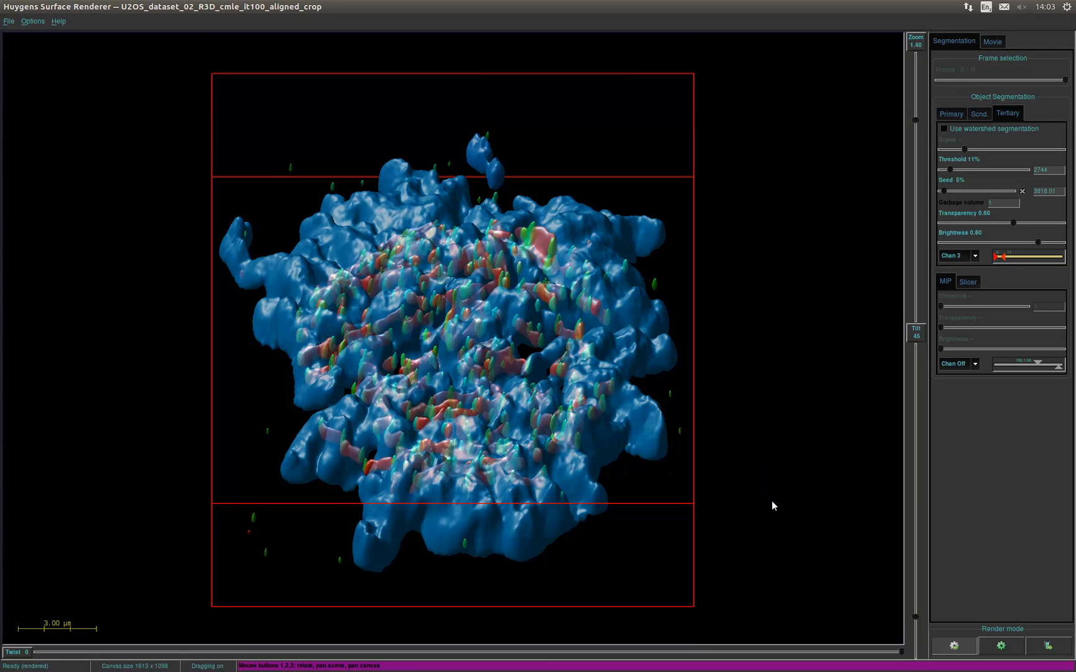
mouse_move(795, 653)
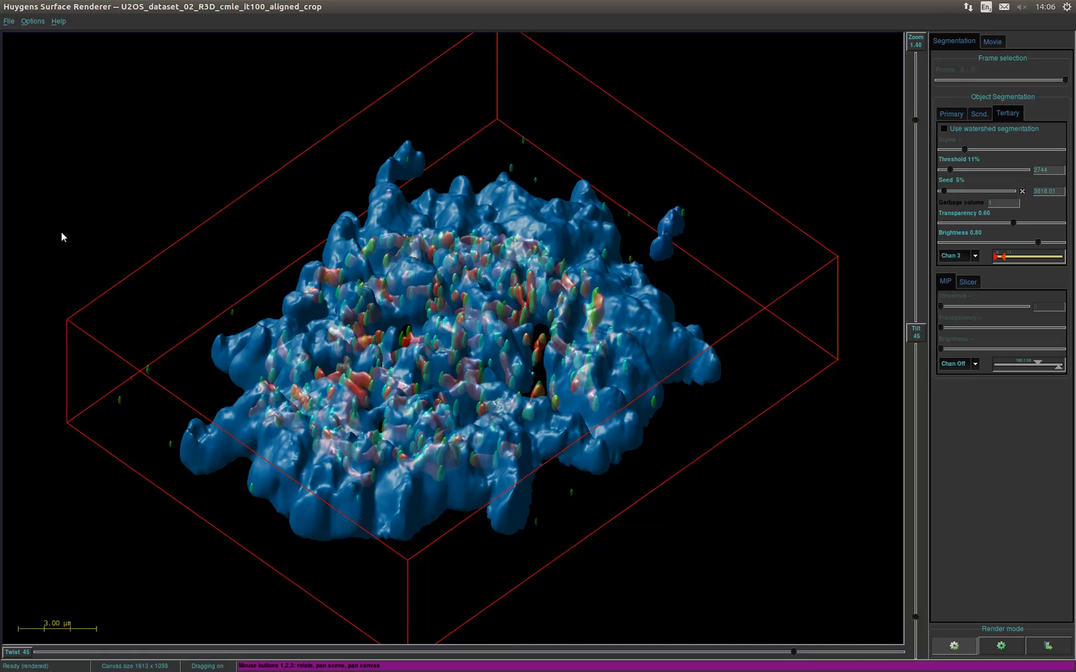
Step: Browse the Options menu and the File menu with its scene saving and template entries
click(32, 21)
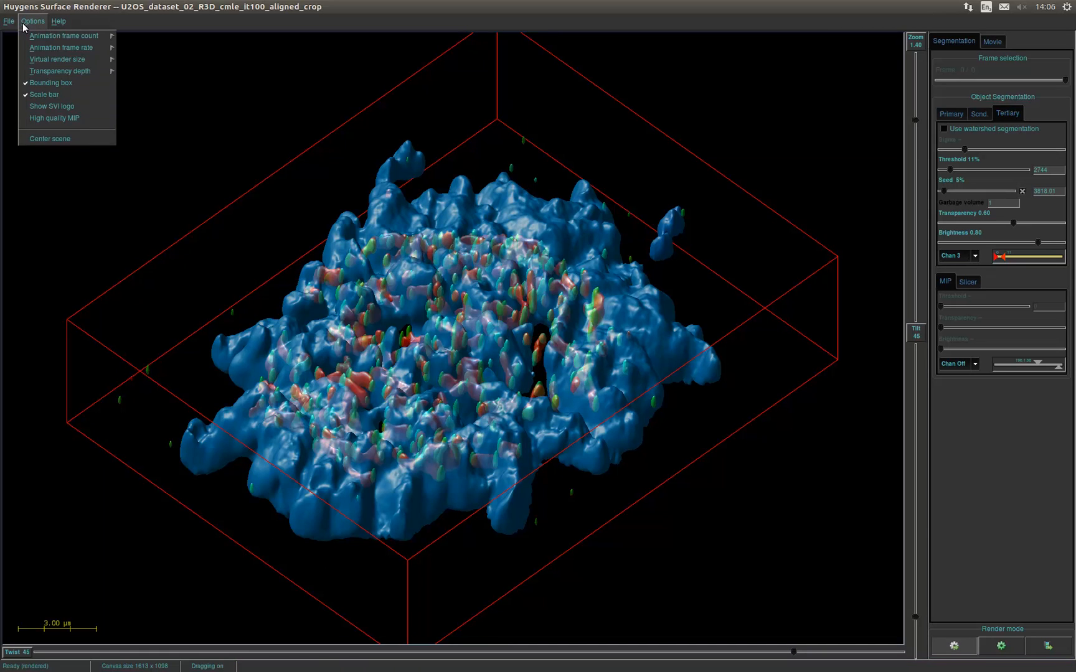
mouse_move(13, 26)
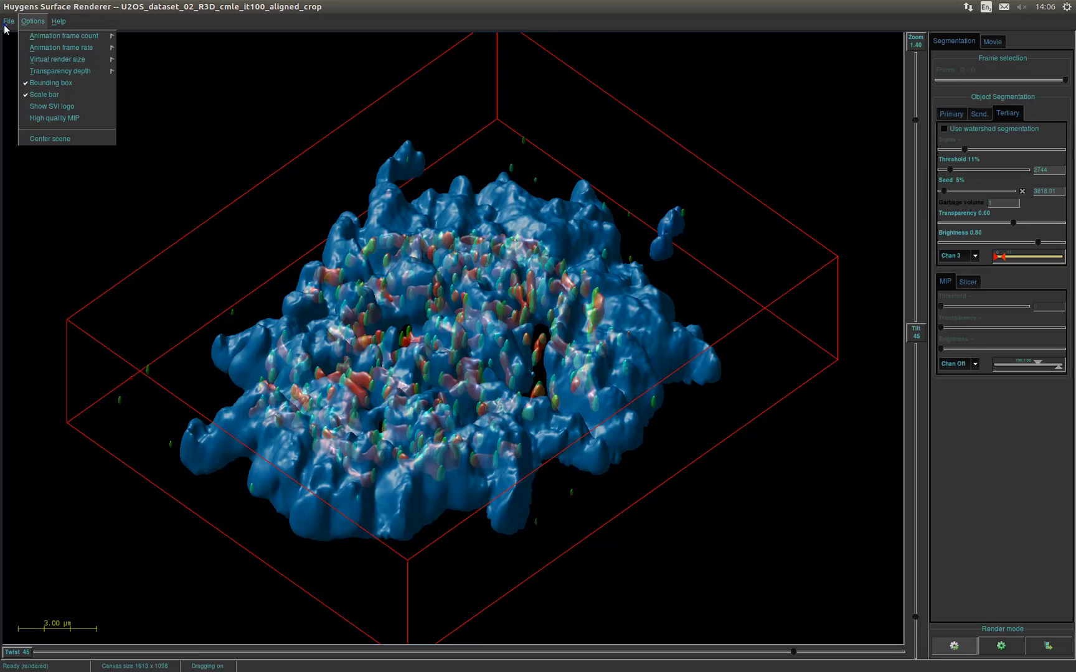
click(9, 21)
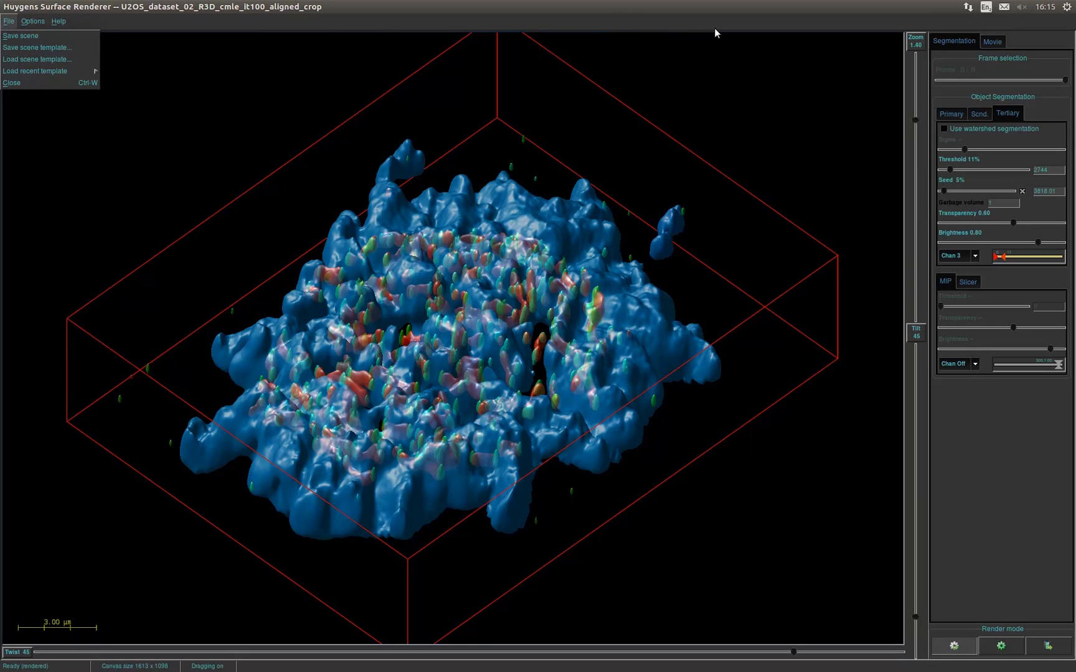
mouse_move(913, 36)
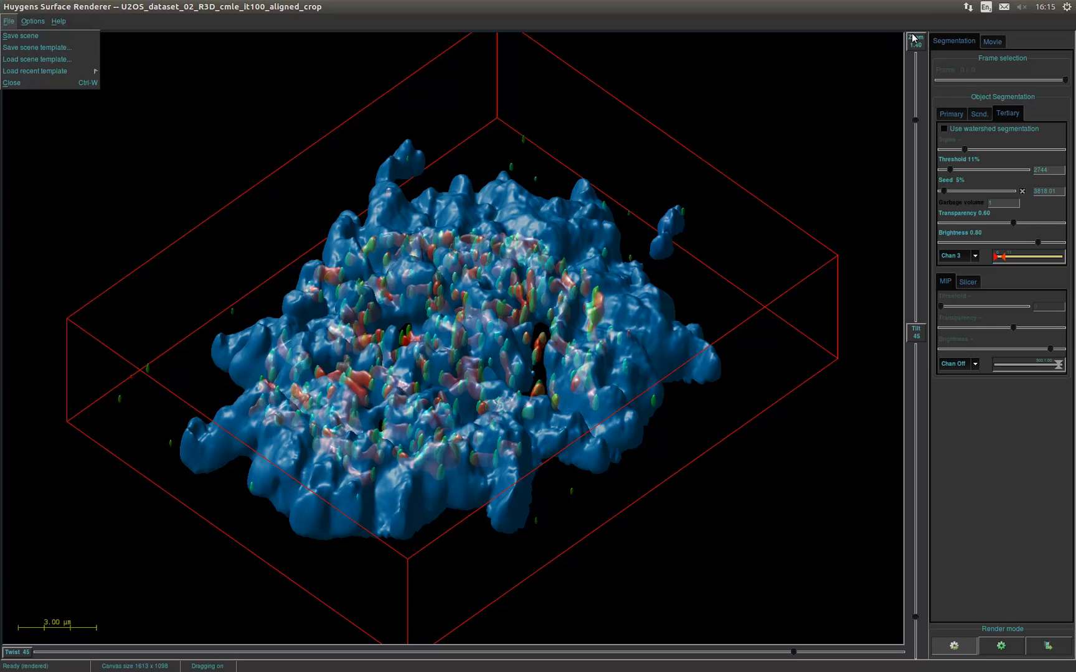
mouse_move(987, 41)
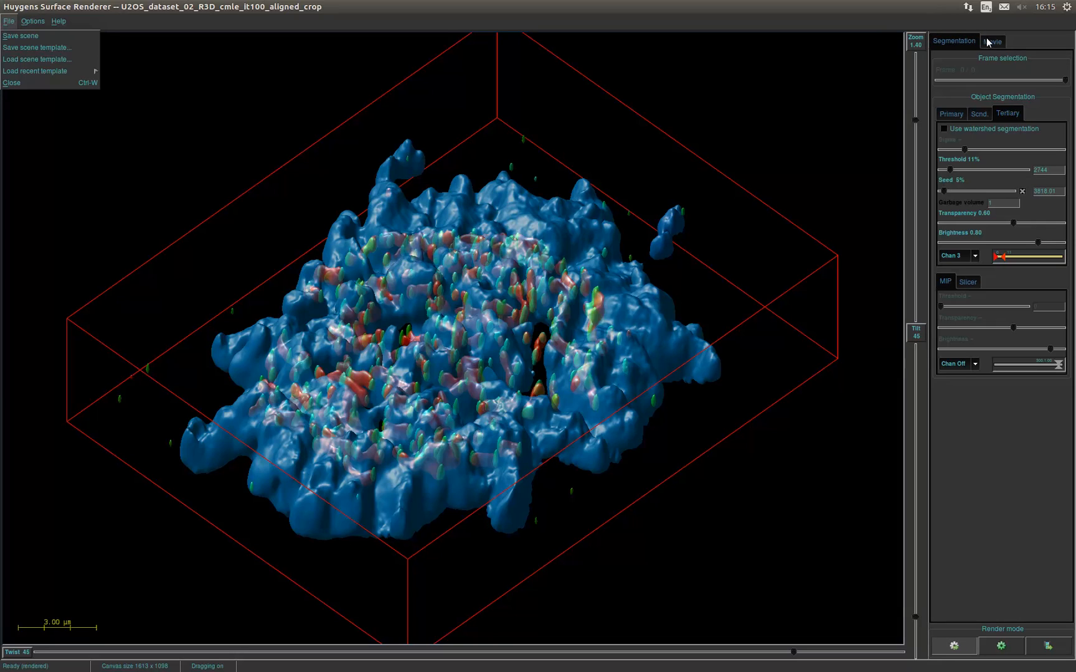
mouse_move(1004, 44)
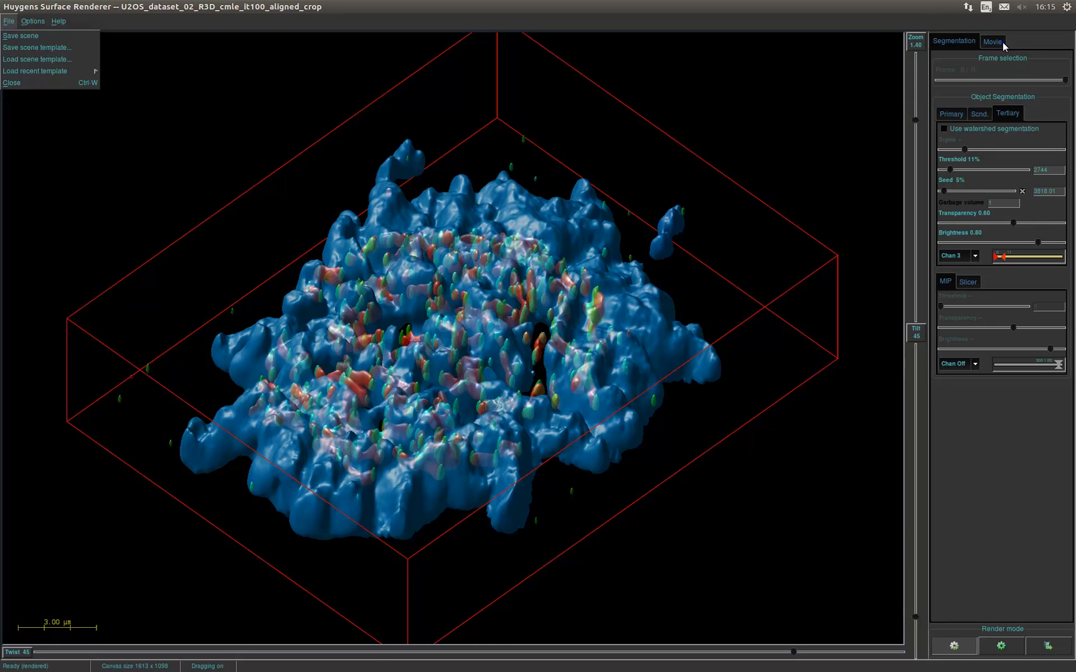
Step: Show the Movie settings with first/last scene positions, 60 frames at 24 fps
click(993, 41)
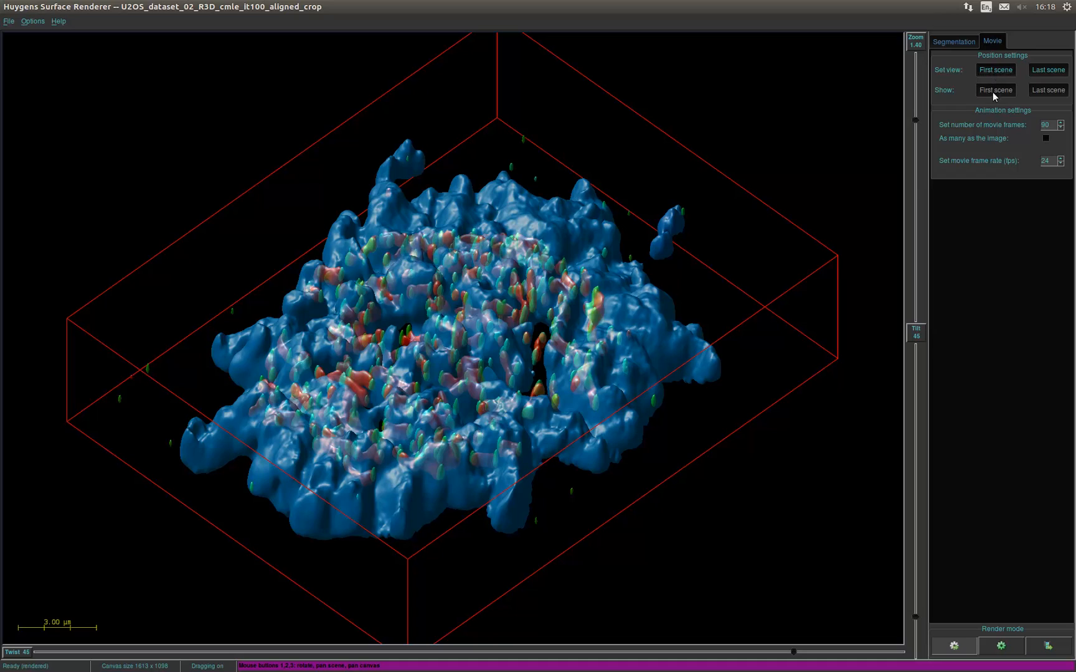
mouse_move(991, 154)
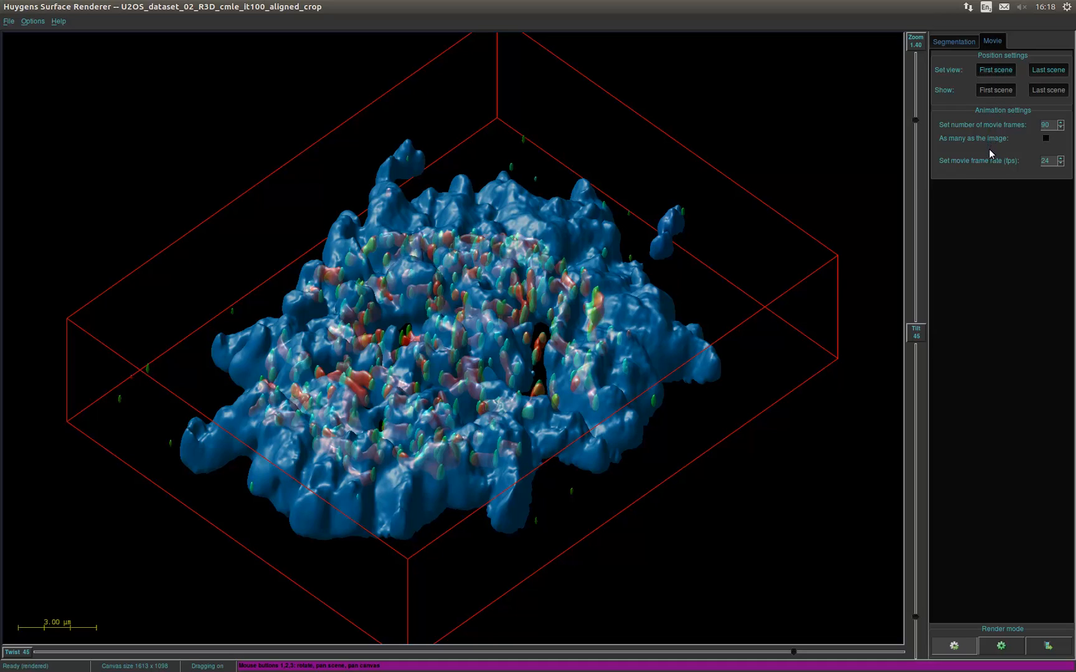
mouse_move(990, 210)
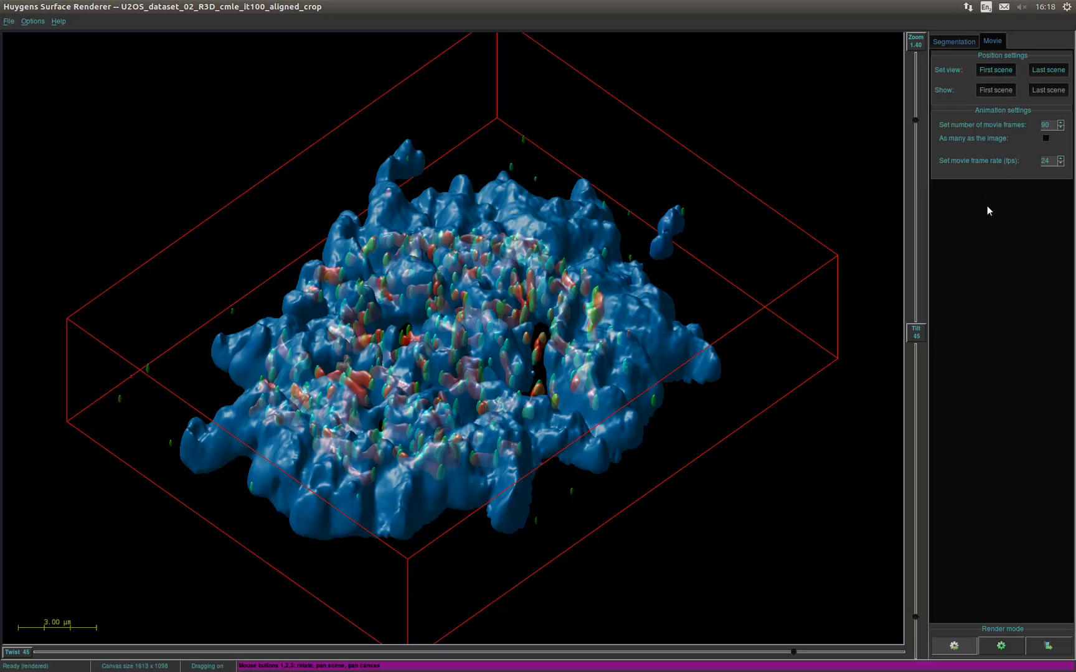
mouse_move(989, 267)
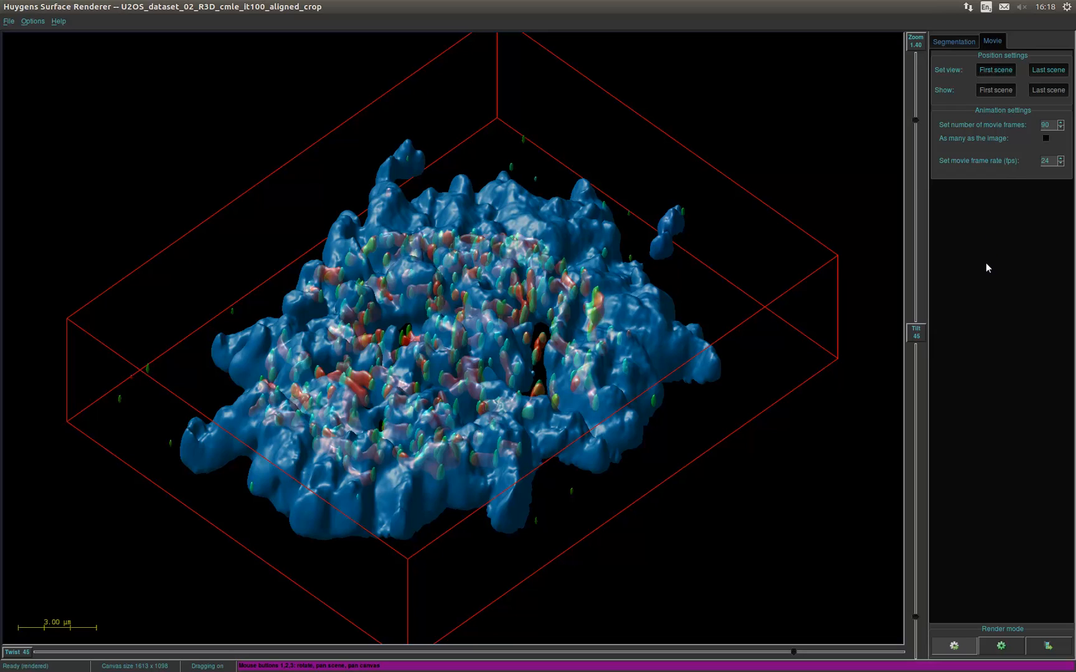
mouse_move(986, 325)
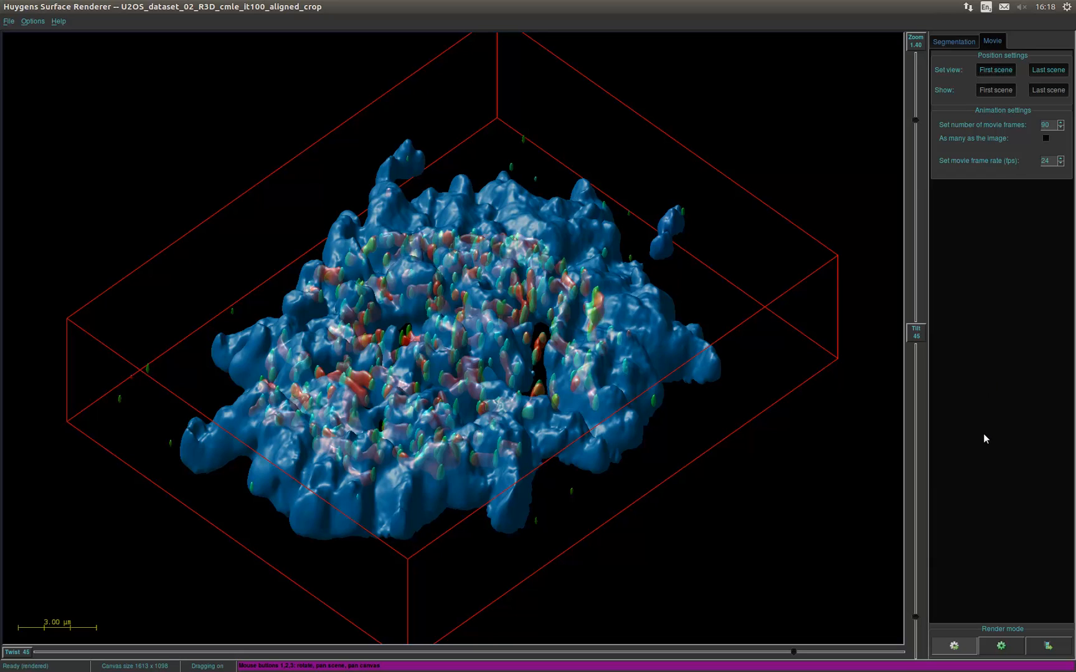
mouse_move(985, 496)
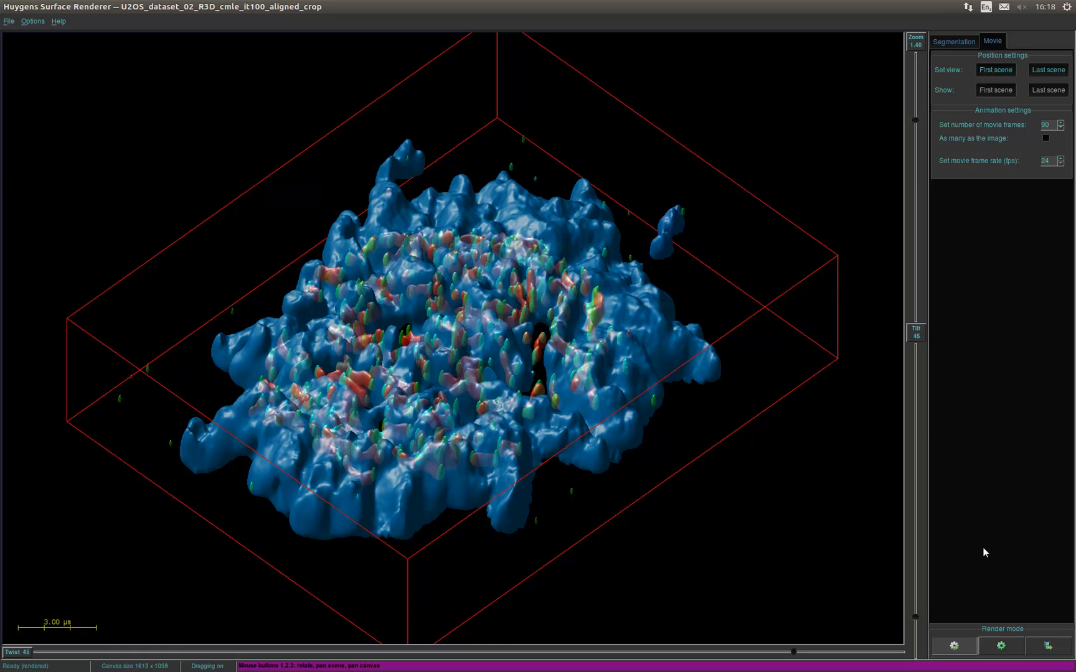
mouse_move(985, 609)
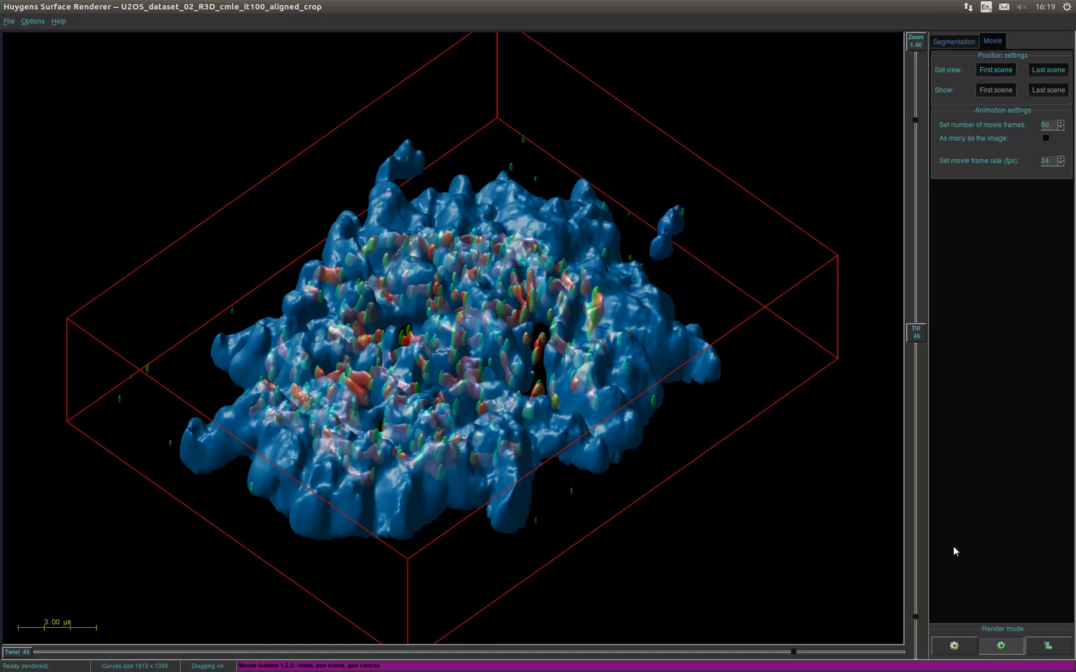
mouse_move(944, 387)
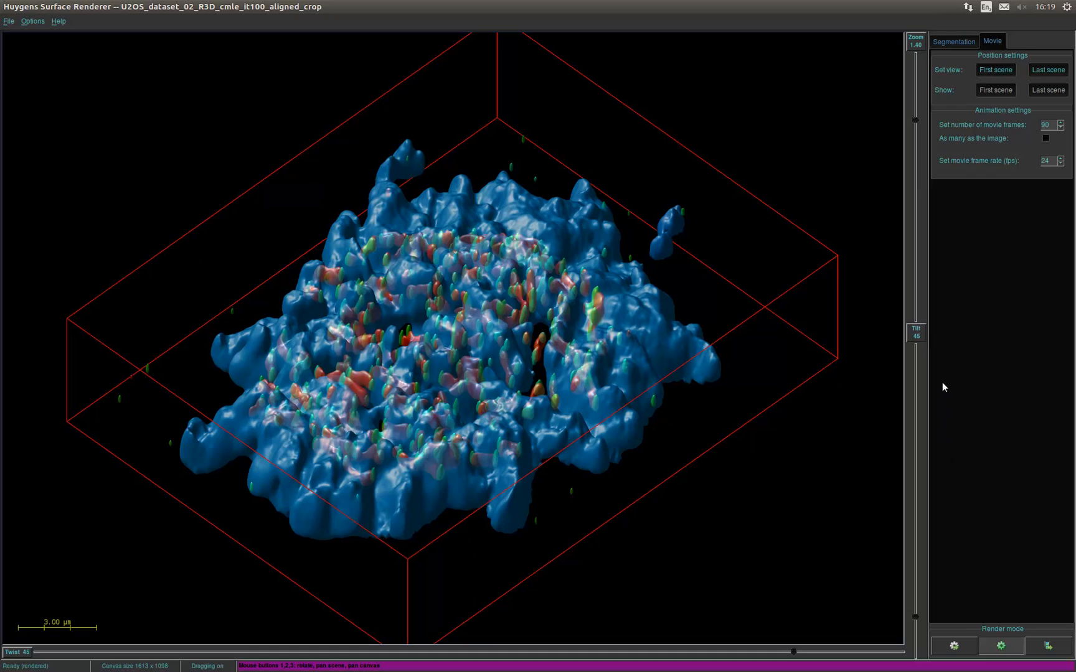
mouse_move(940, 223)
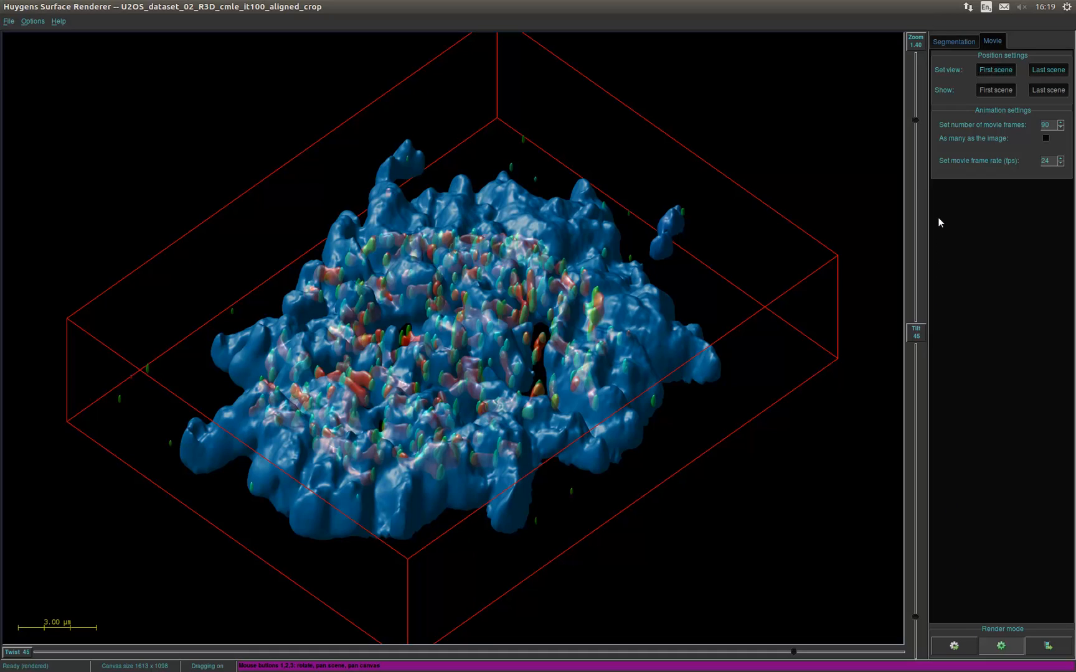
mouse_move(938, 57)
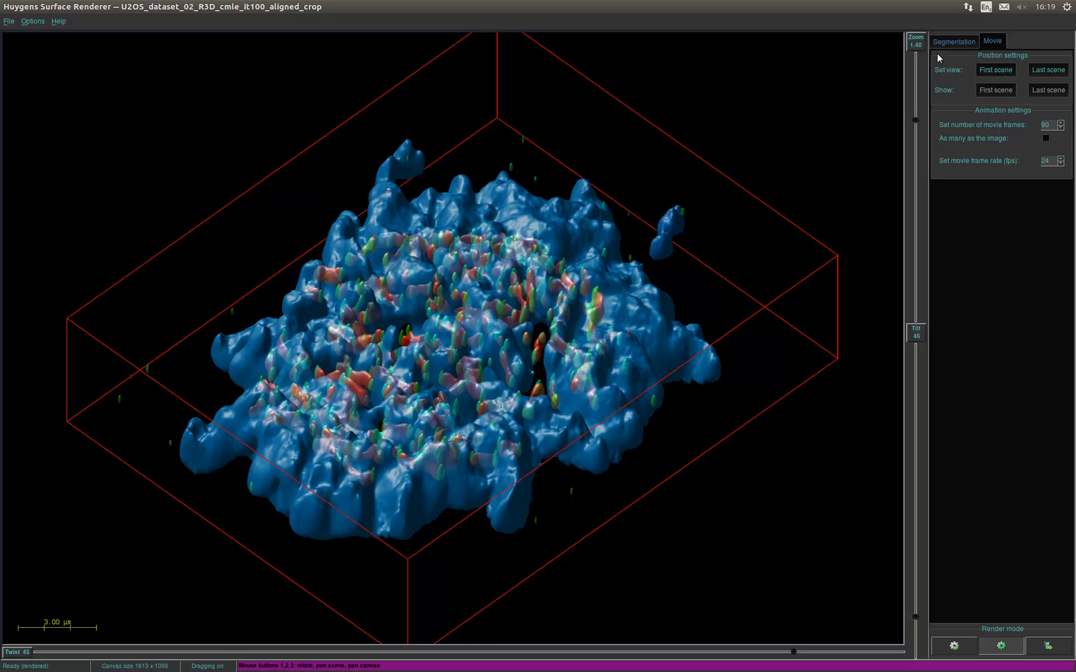
Step: Return to the Segmentation settings and display the Slicer orientation options
click(952, 41)
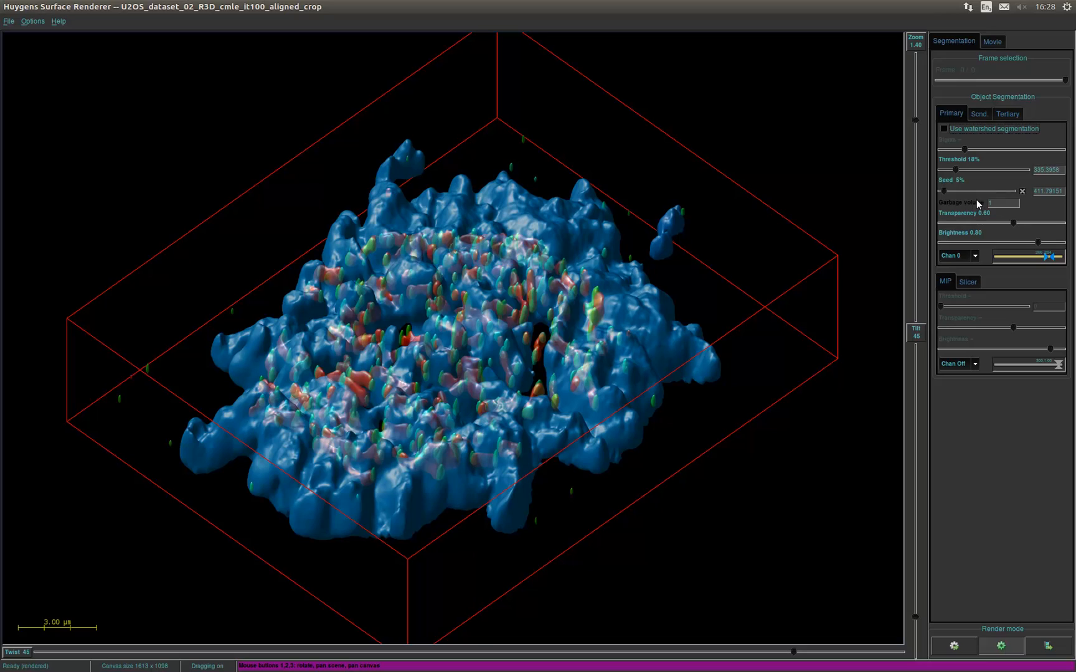
mouse_move(978, 237)
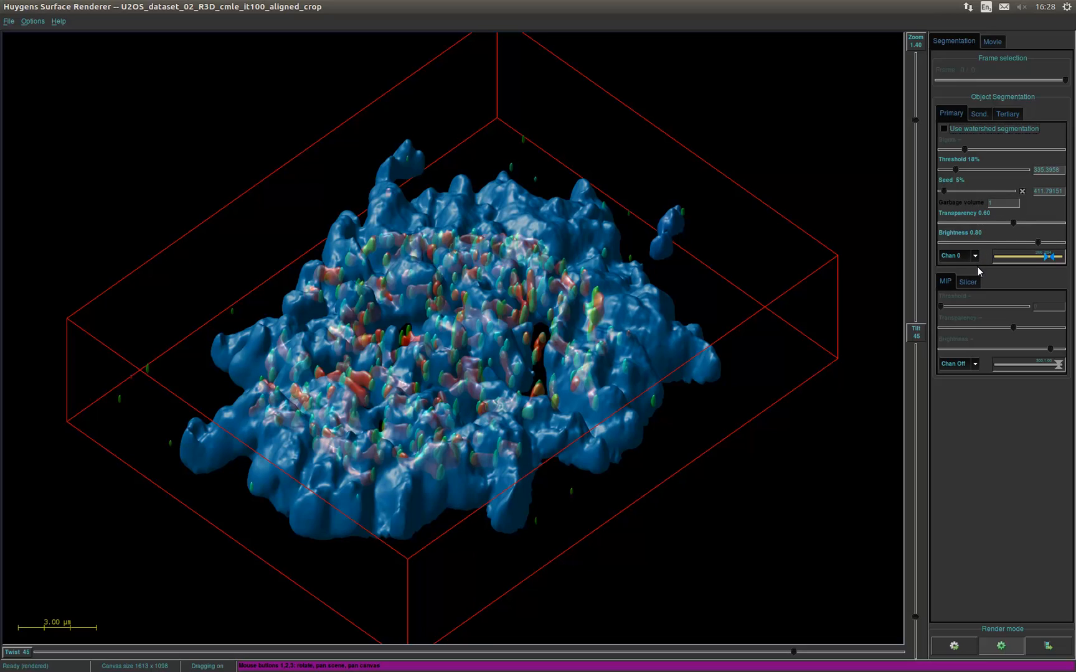
click(968, 281)
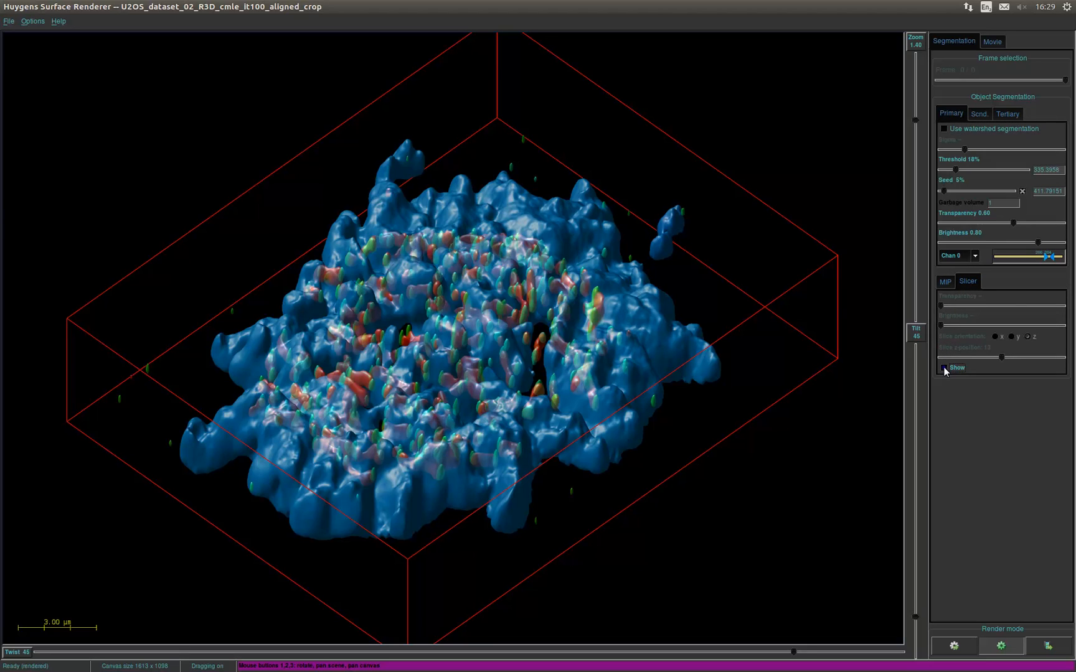
Step: Enable the slicer slice display and set its orientation to y
click(944, 367)
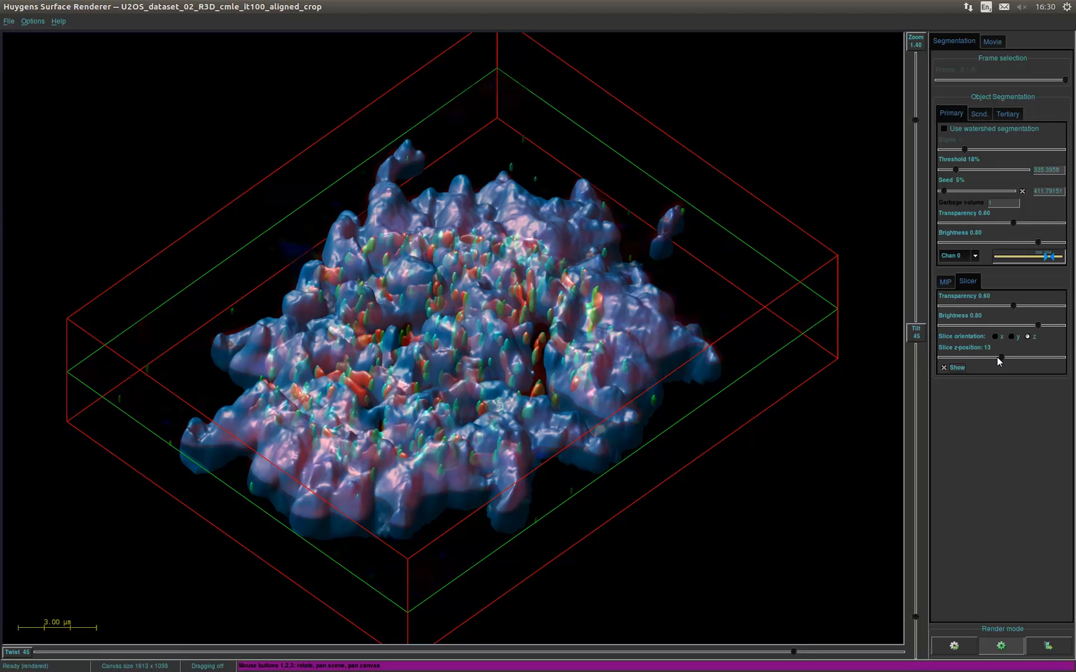
mouse_move(1010, 350)
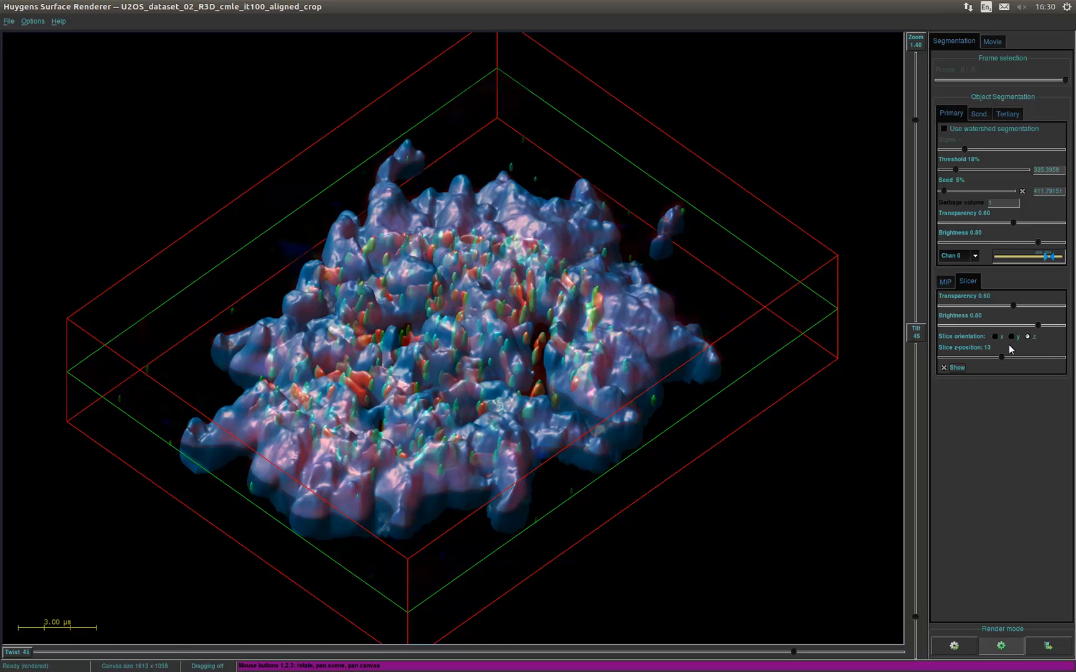
click(1012, 336)
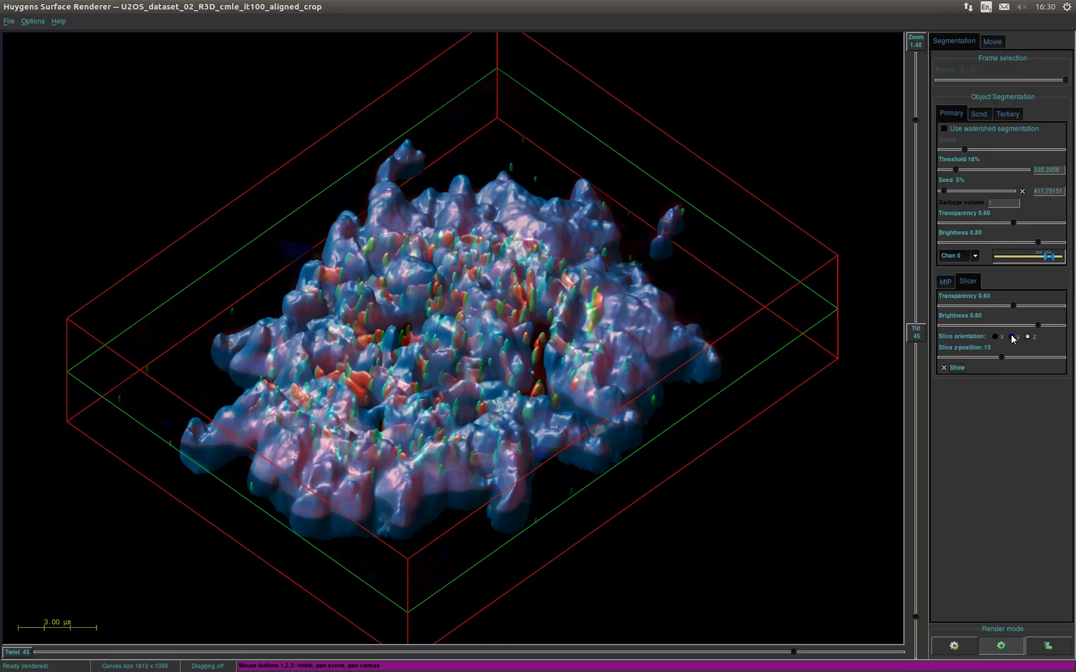
click(1008, 338)
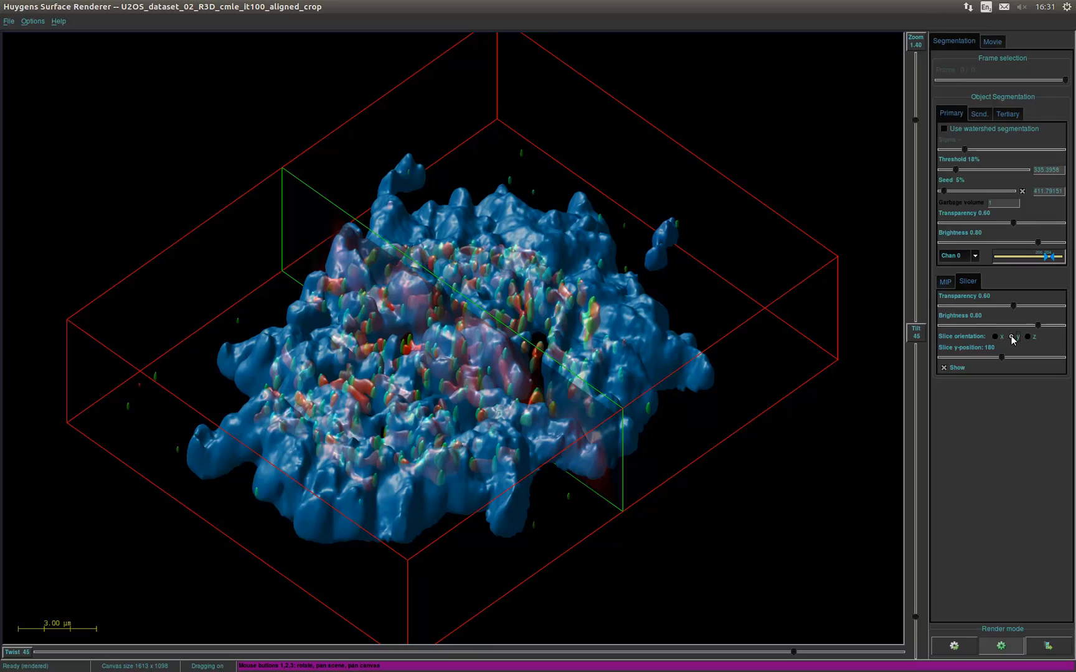